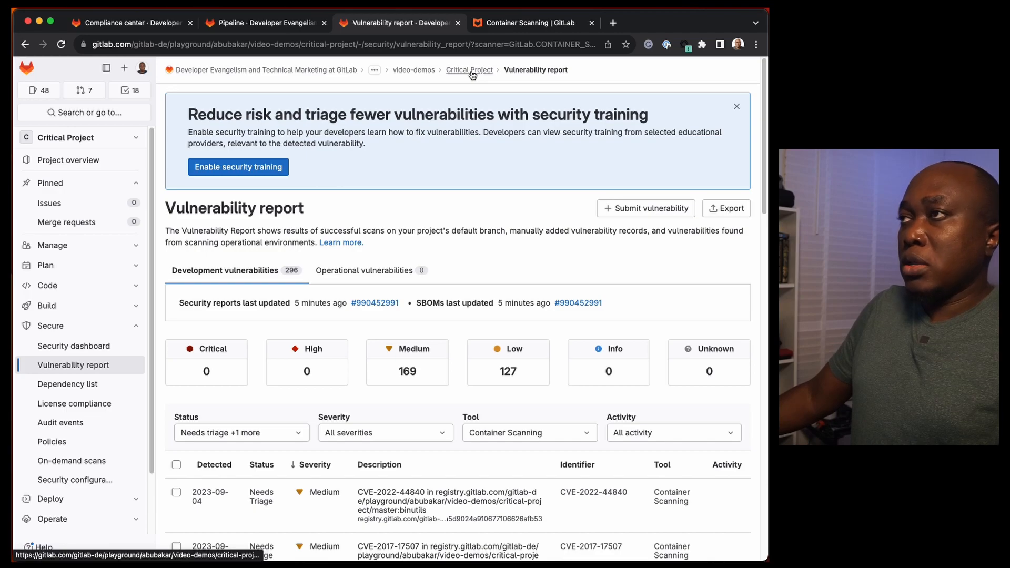
- Return to the Critical Project overview and head to its Security configuration page
left_click(469, 69)
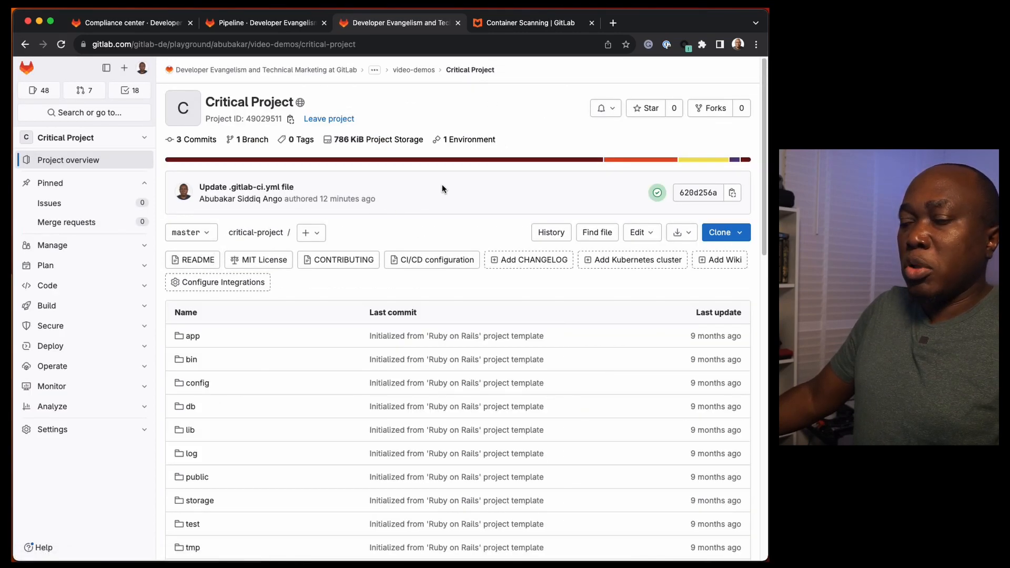
mouse_move(108, 359)
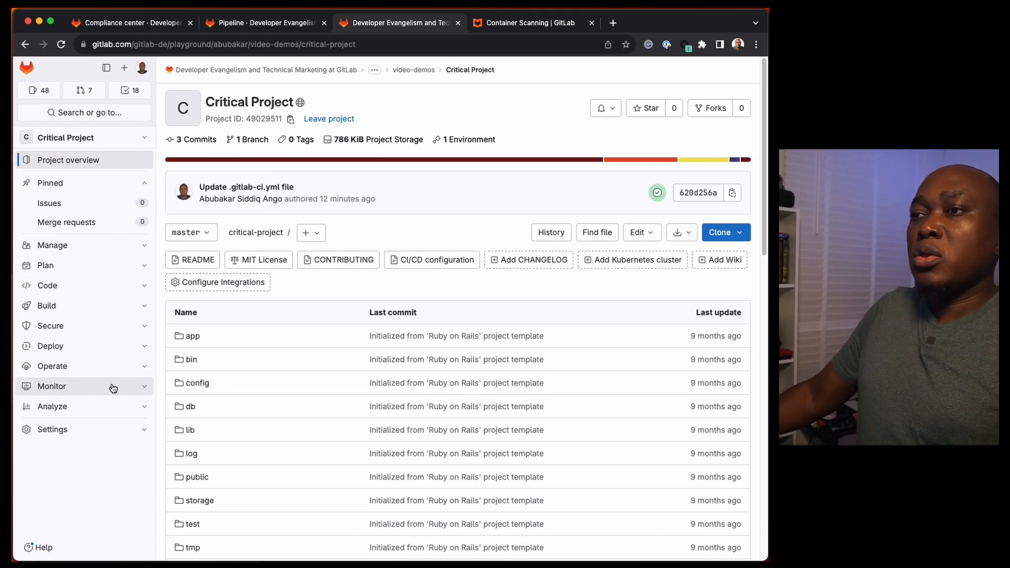
mouse_move(110, 328)
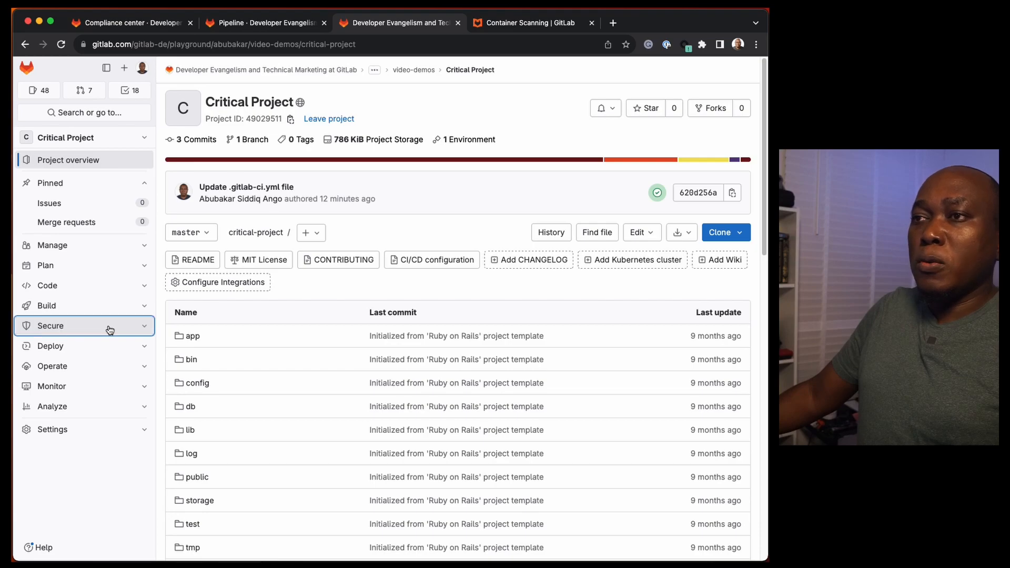
left_click(50, 326)
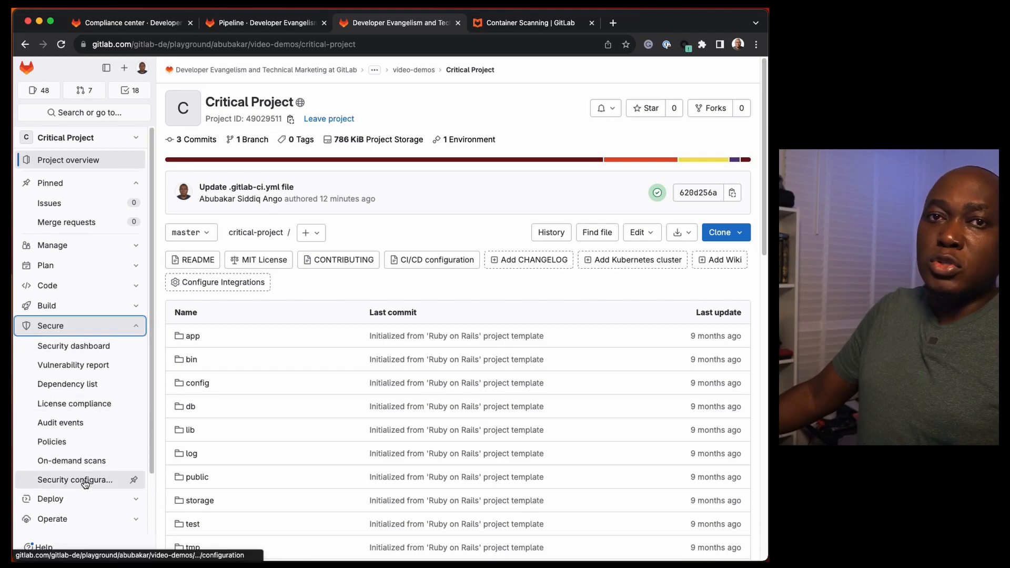
left_click(74, 480)
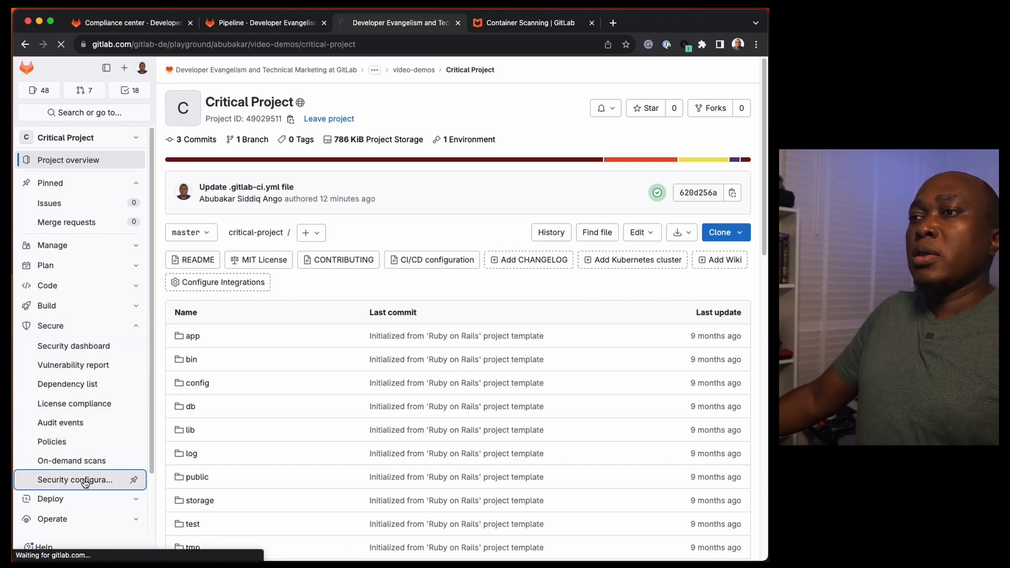
- Load the Security configuration page and scroll to the DAST section
left_click(74, 480)
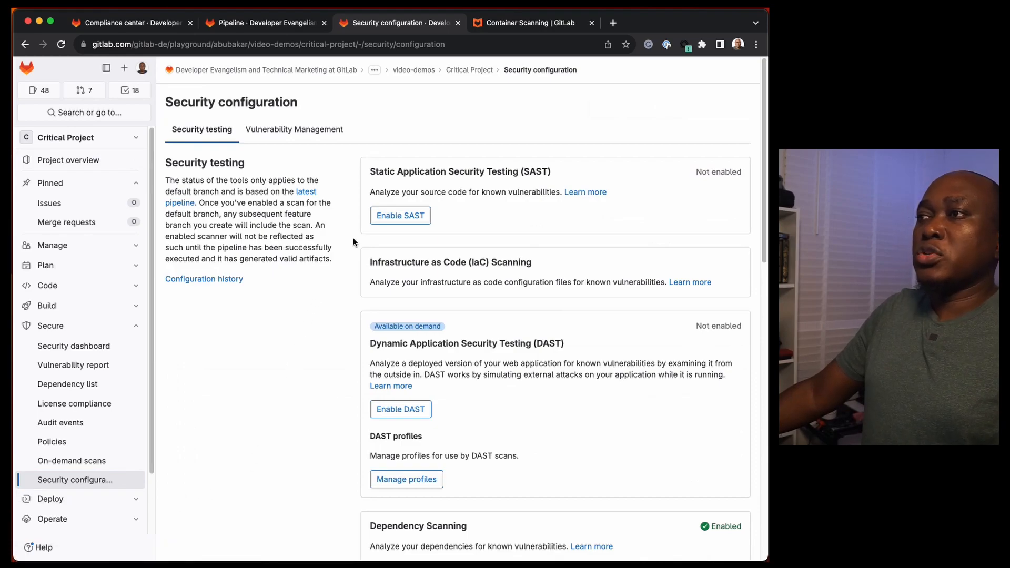
mouse_move(444, 168)
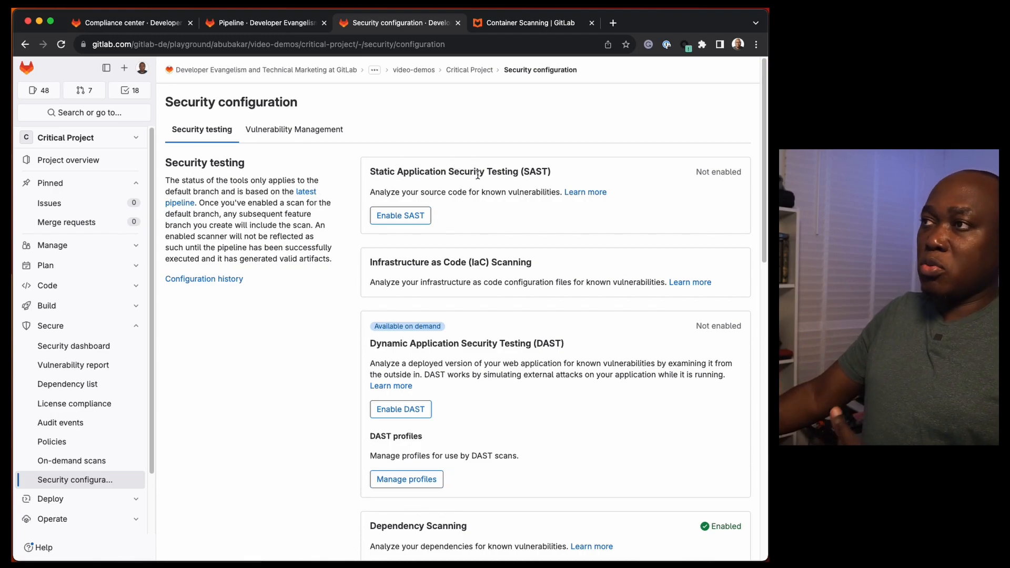
mouse_move(537, 185)
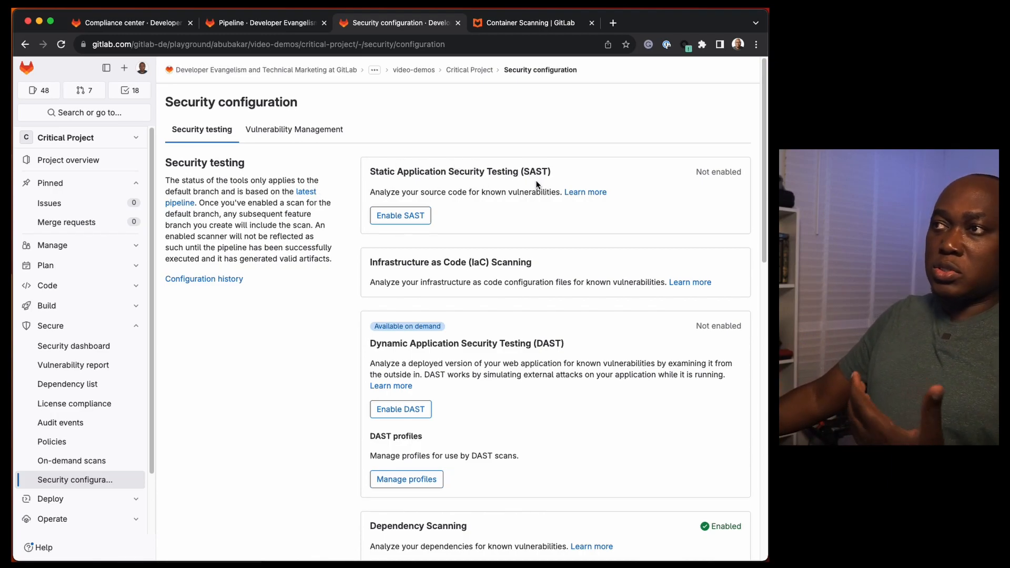
mouse_move(496, 264)
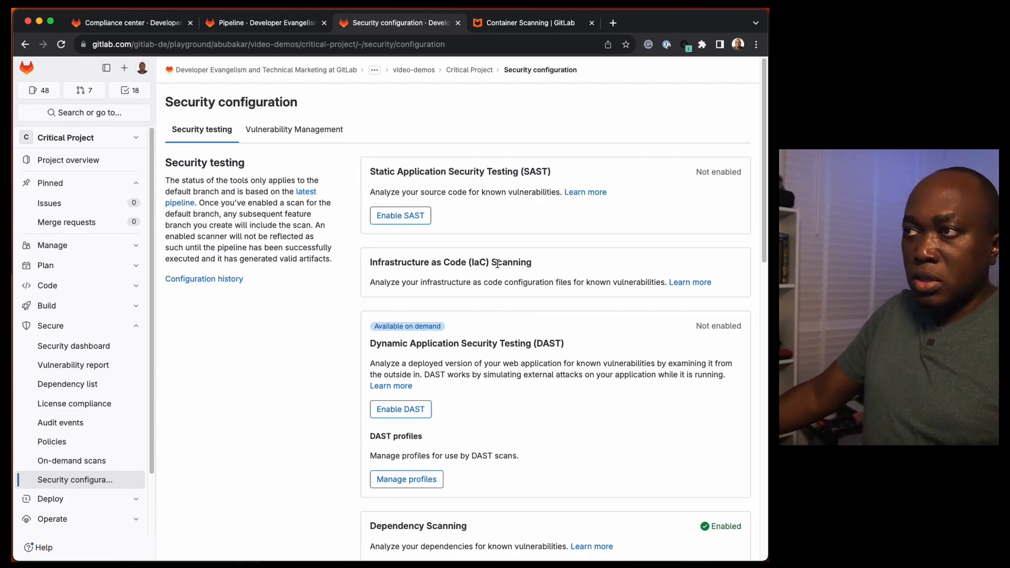
scroll("down", 3)
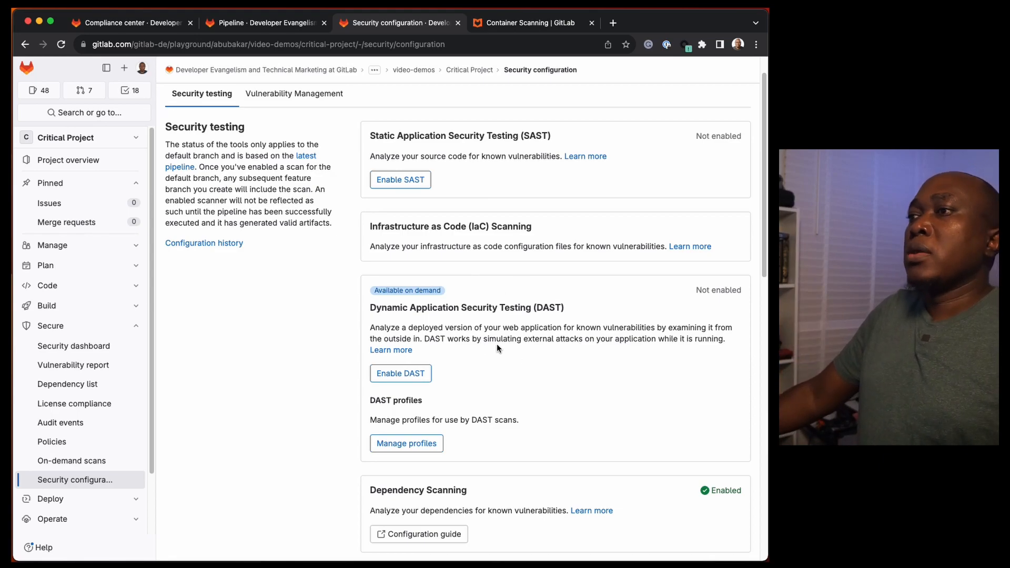
mouse_move(436, 315)
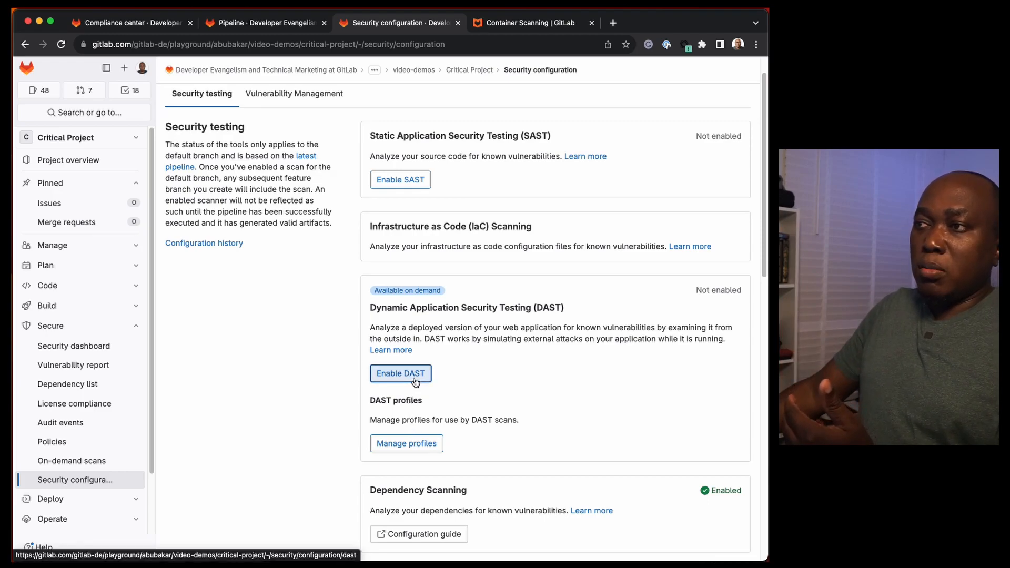
- Enable DAST, reaching the CI/CD configuration with Critical_DAST and Critical_DAST_Site profiles
left_click(401, 373)
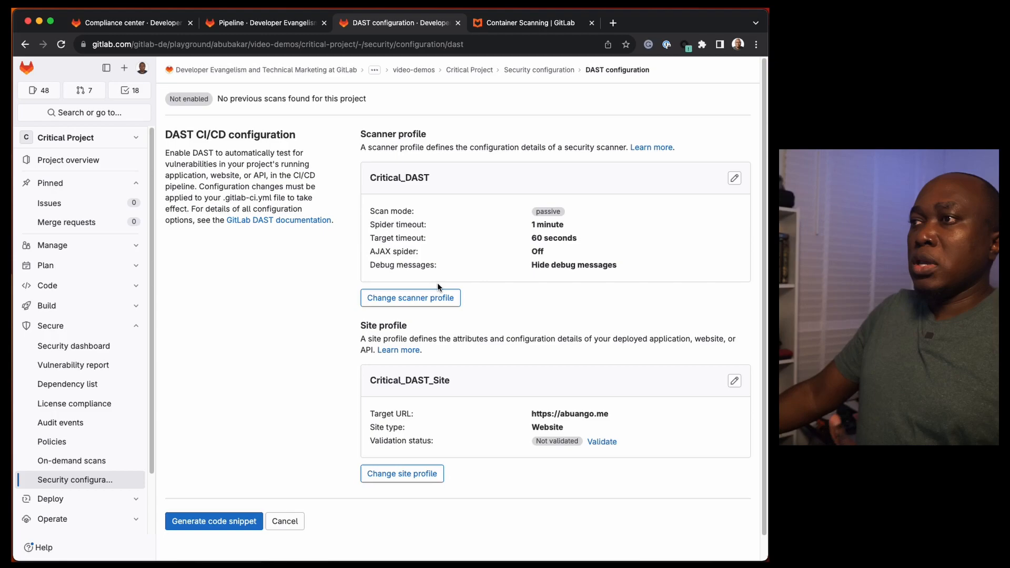
mouse_move(463, 261)
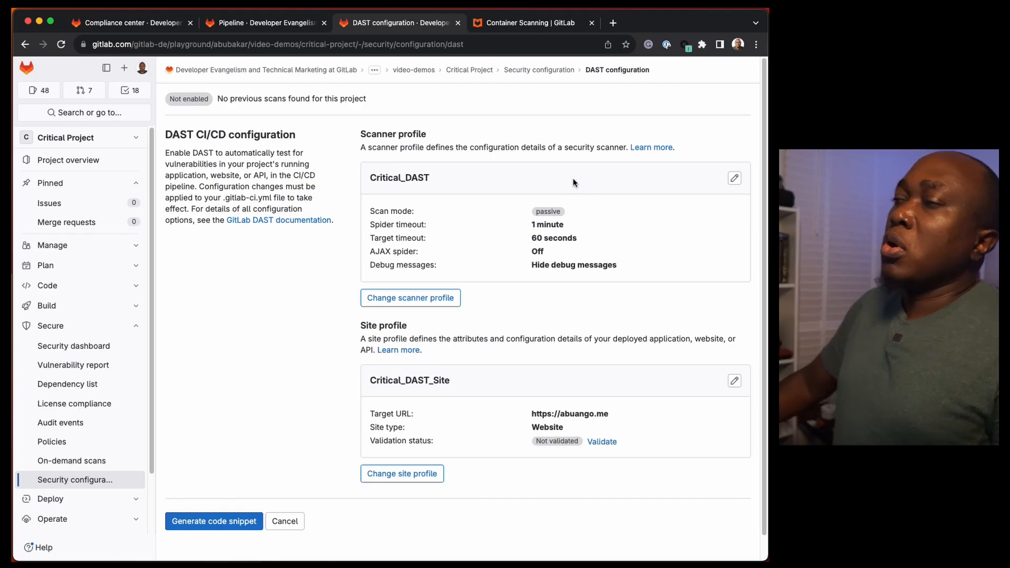
mouse_move(639, 219)
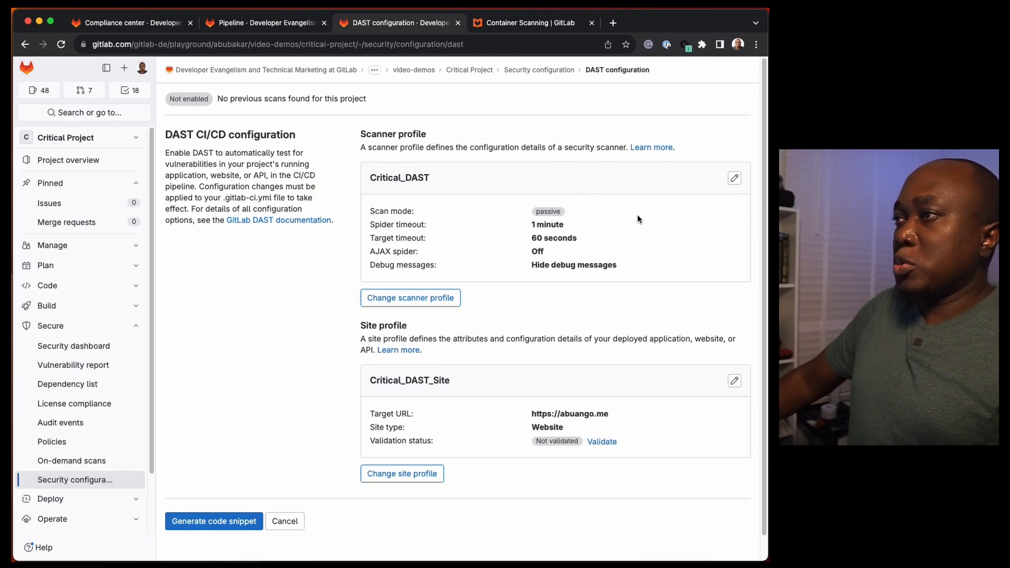
- Edit the Critical_DAST scanner profile showing passive mode, 1-minute spider and 60-second target timeouts
left_click(734, 178)
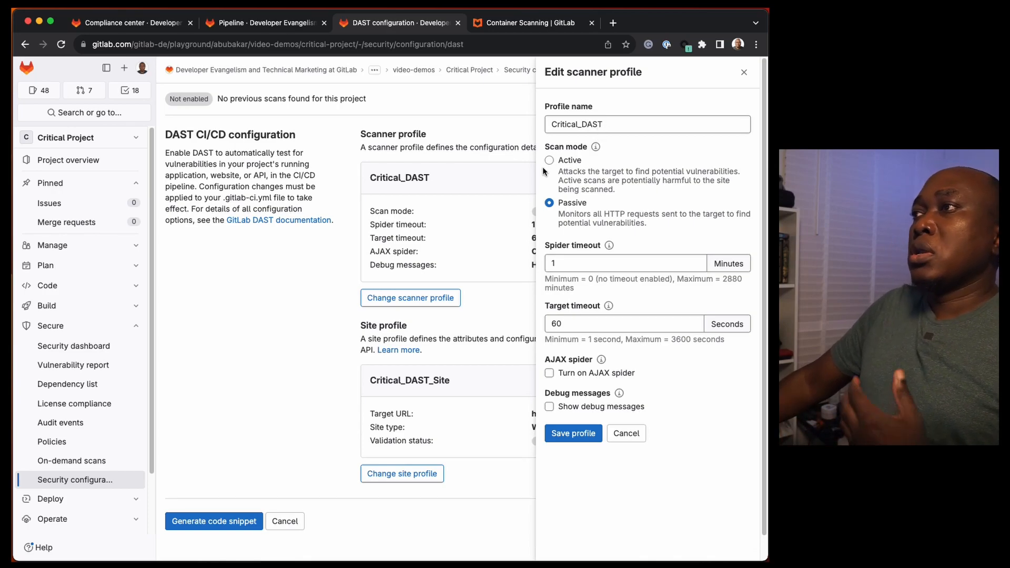
mouse_move(596, 146)
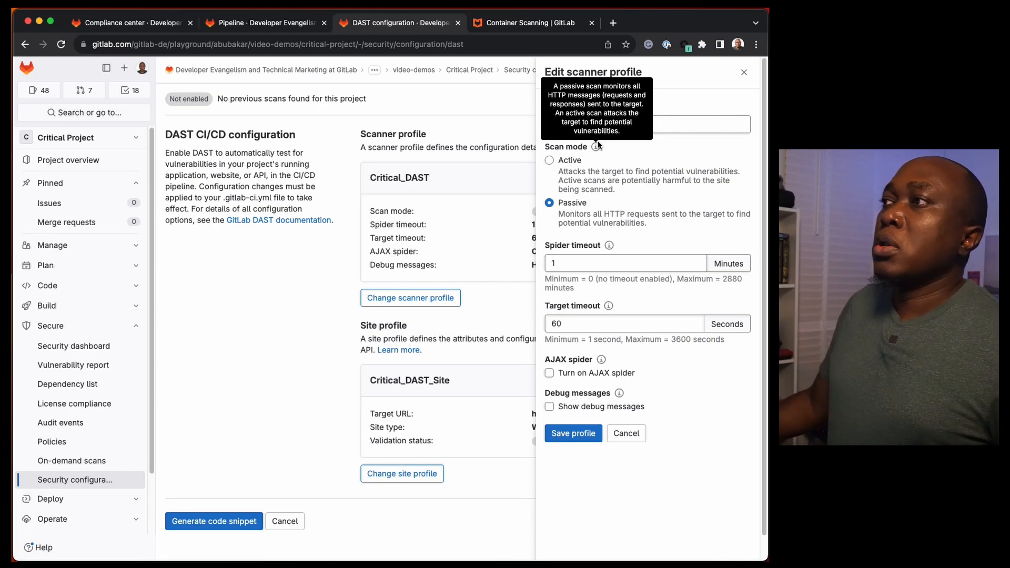
mouse_move(617, 191)
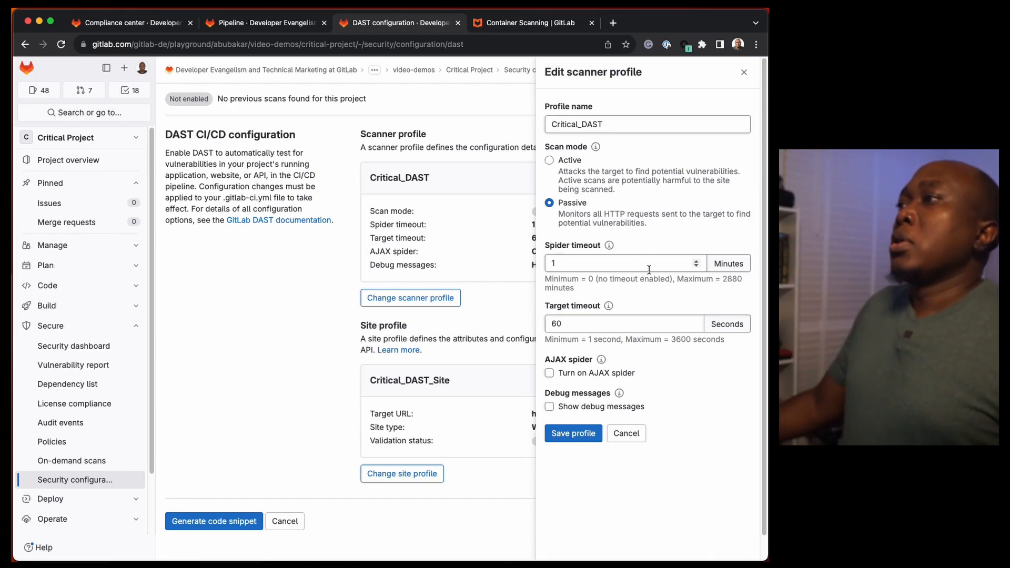
mouse_move(621, 258)
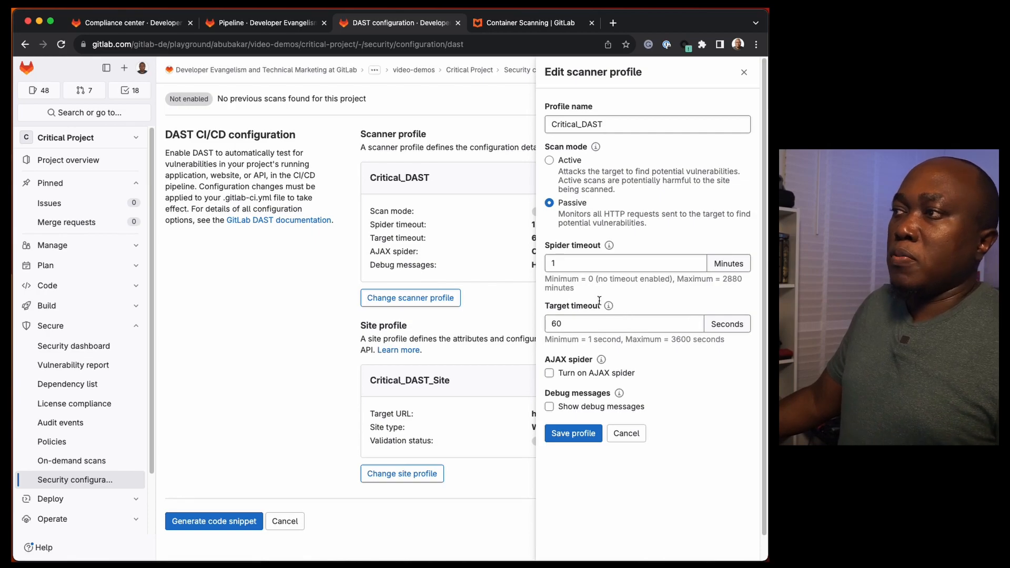
mouse_move(608, 305)
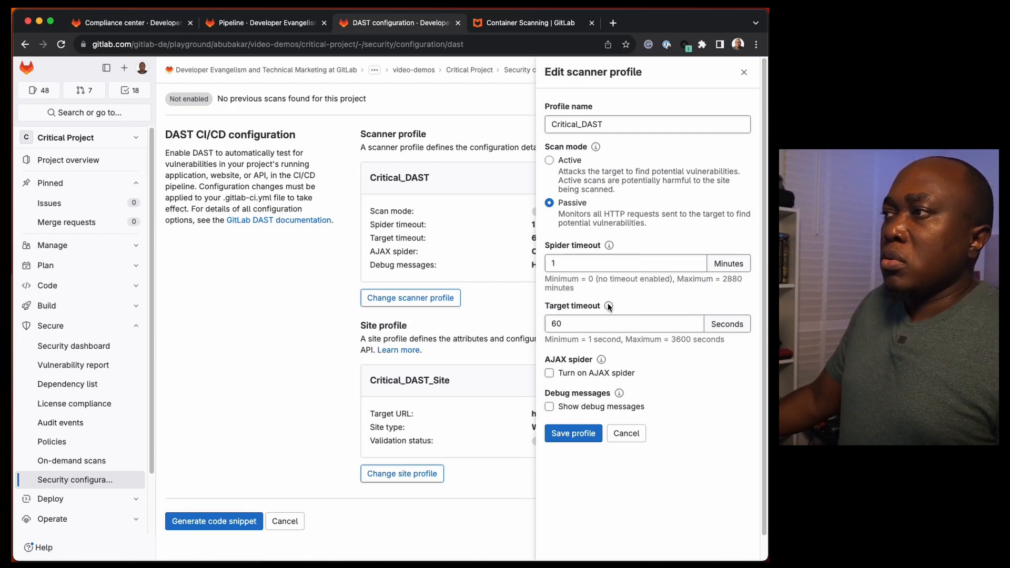
mouse_move(608, 306)
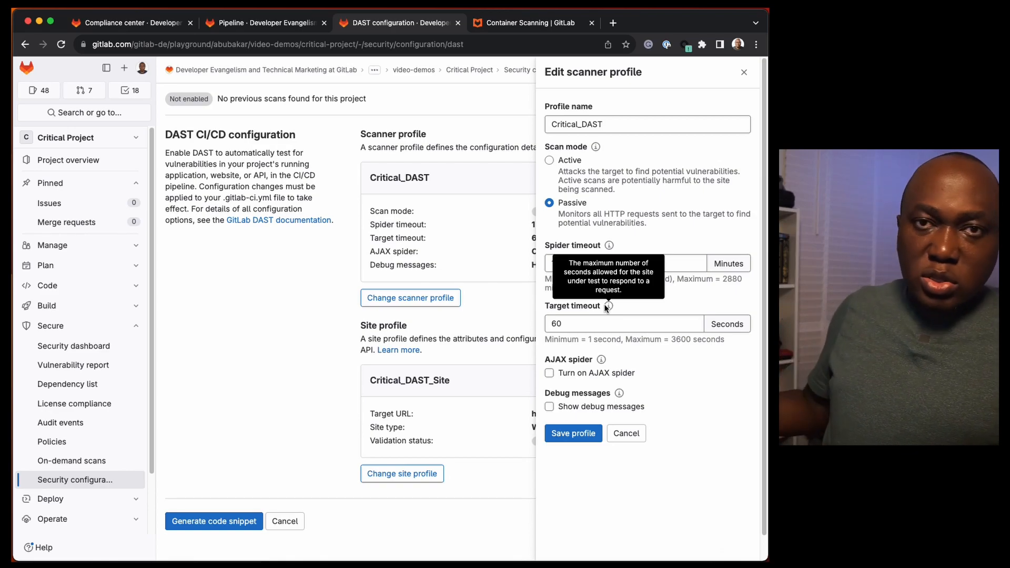
mouse_move(682, 292)
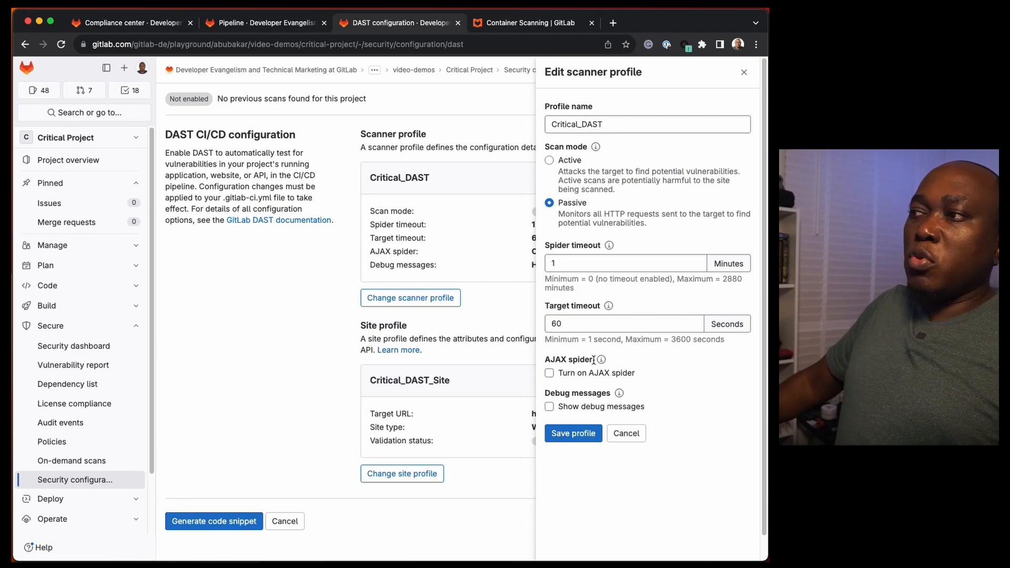
mouse_move(601, 359)
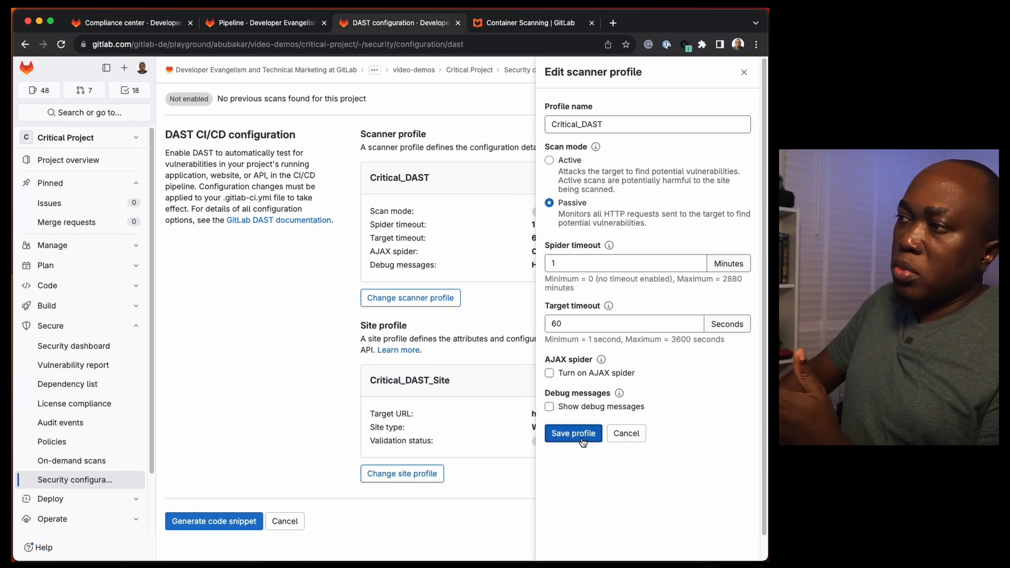
left_click(574, 433)
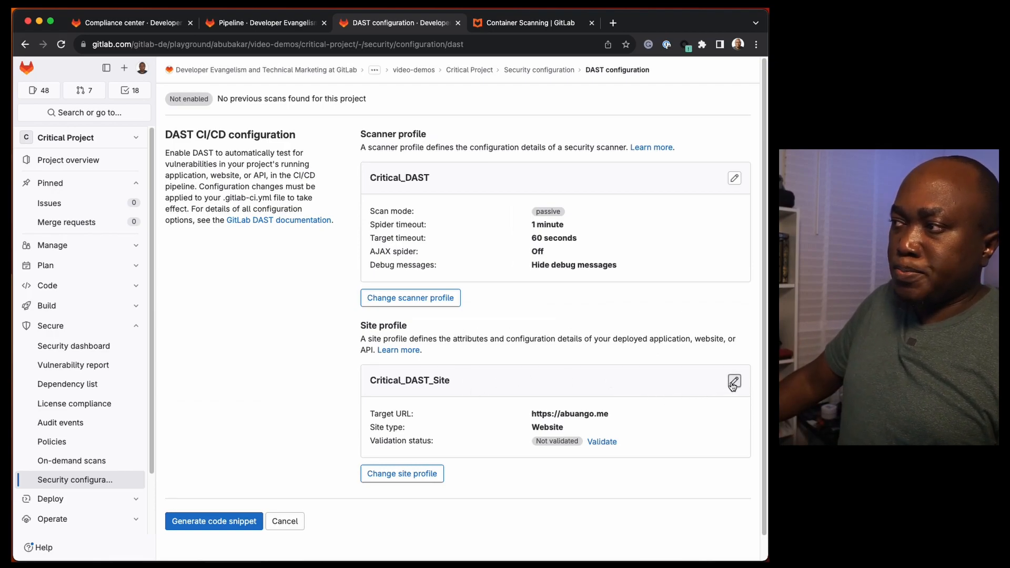
left_click(734, 382)
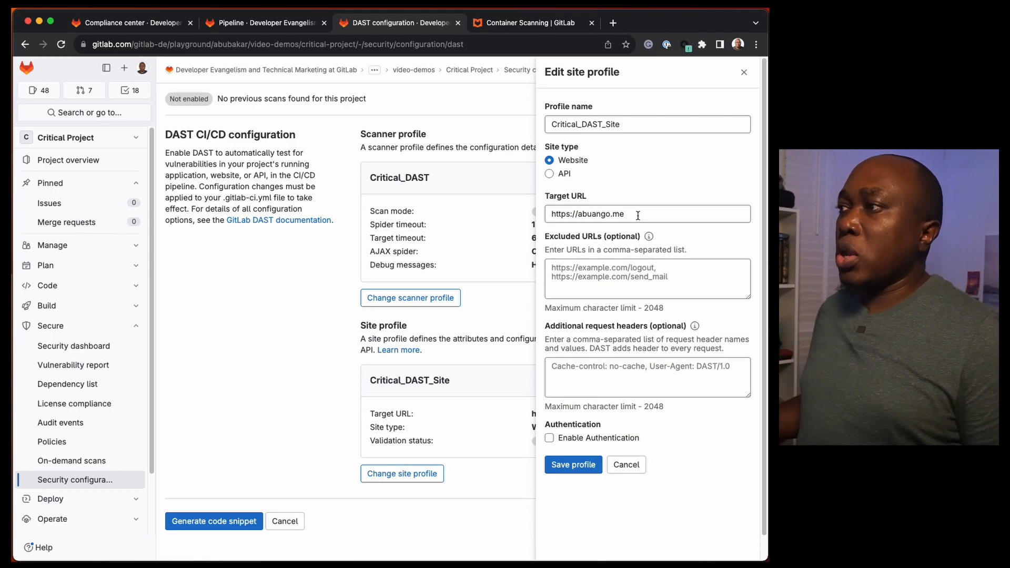
mouse_move(655, 271)
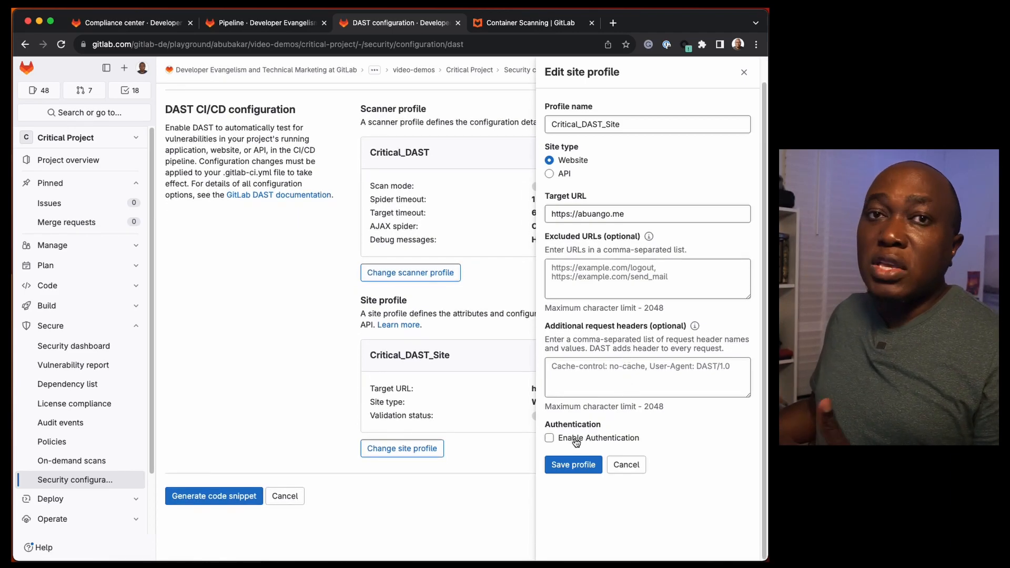
- Toggle Enable Authentication in the site profile and review the empty URL, username and password fields
left_click(549, 437)
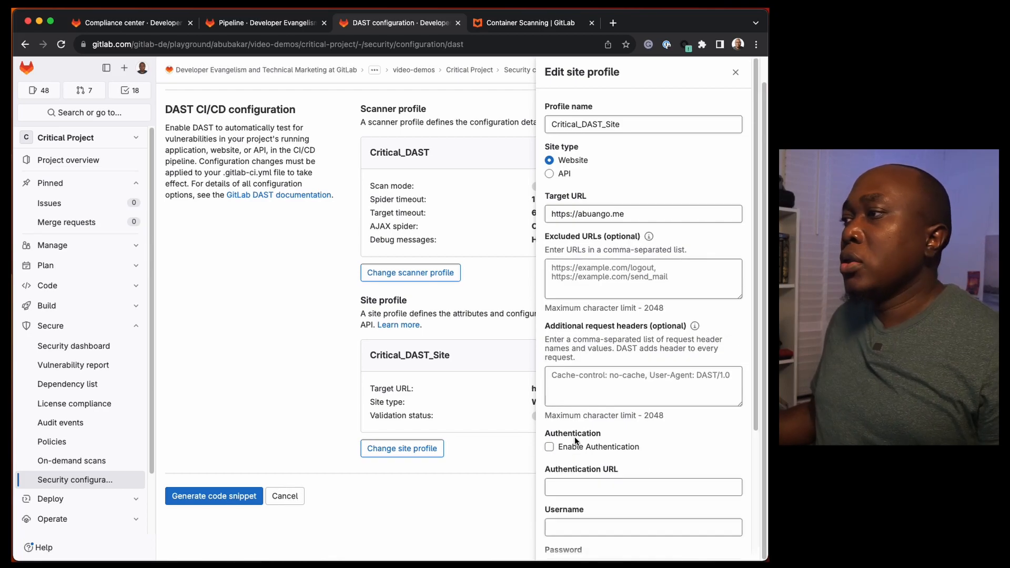
left_click(549, 446)
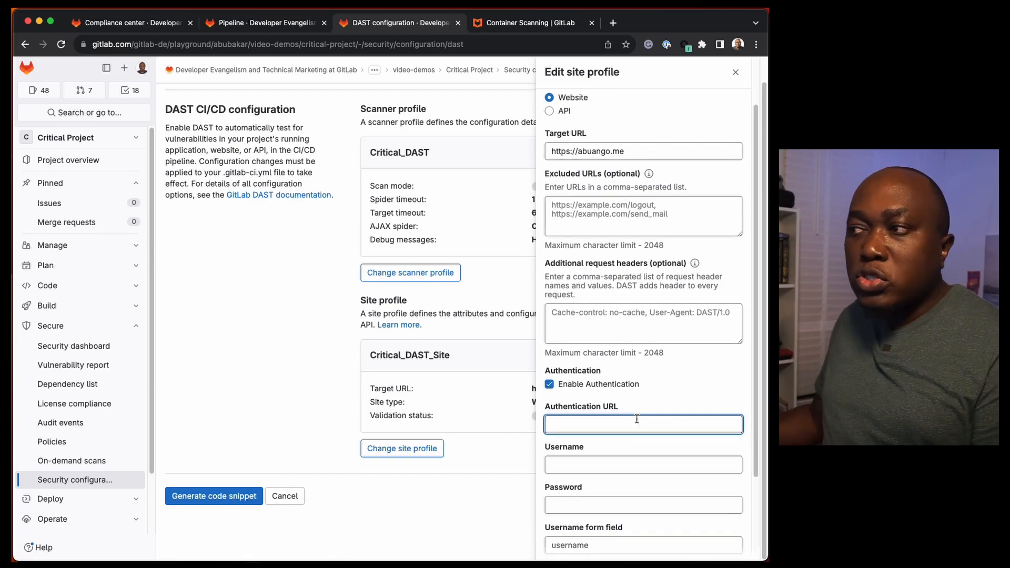
scroll("down", 3)
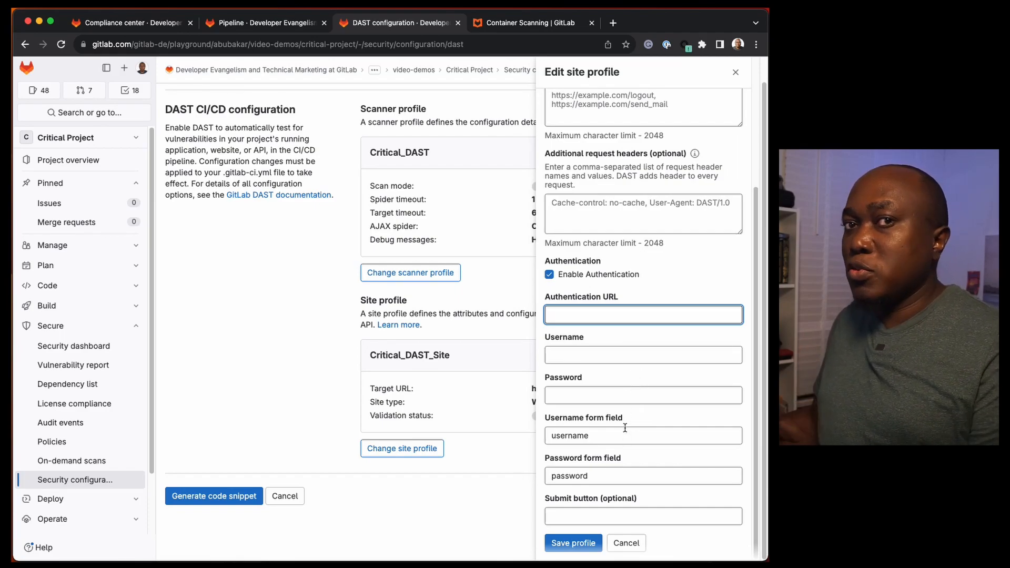
left_click(643, 475)
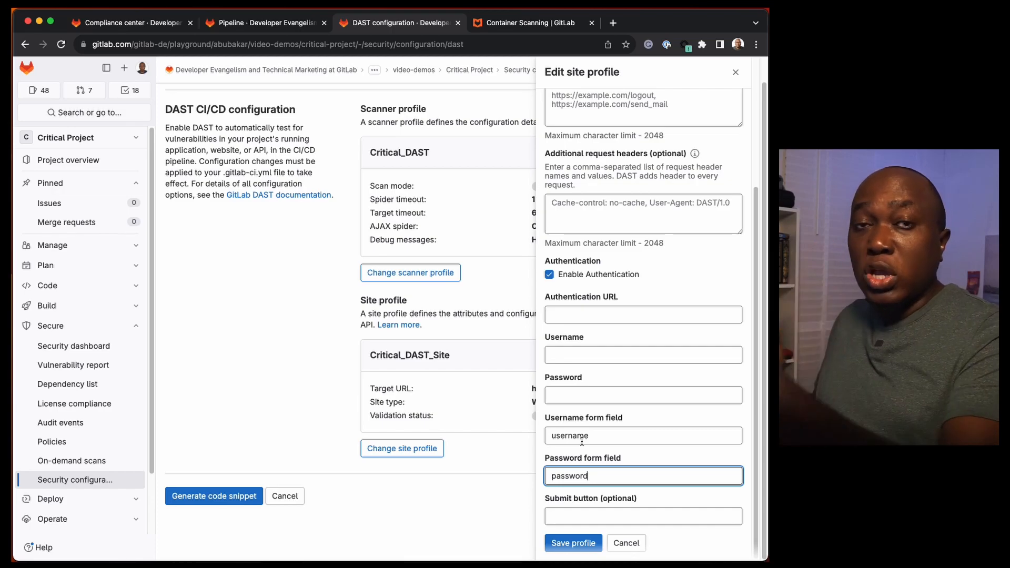
mouse_move(600, 378)
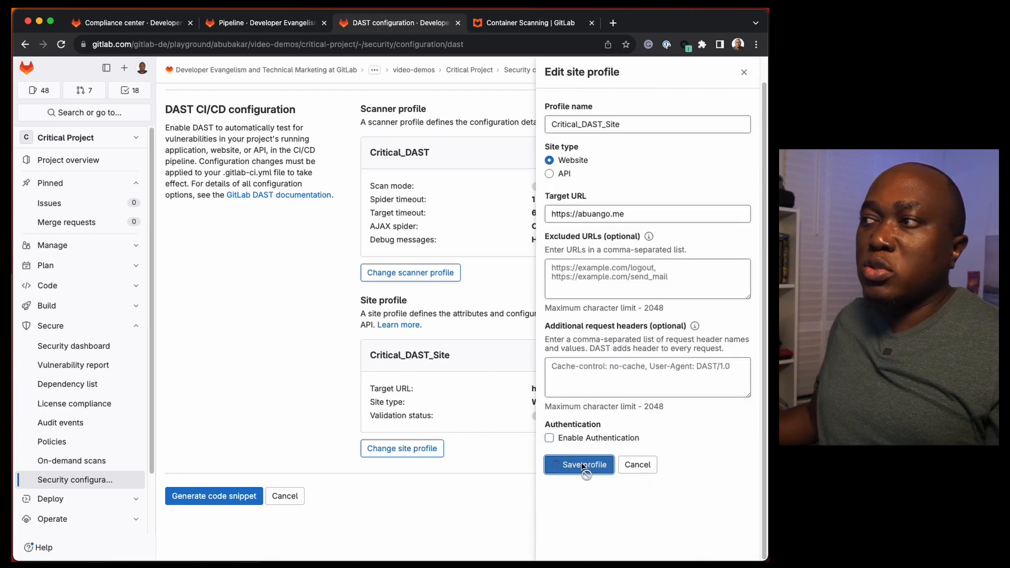
- Save the site profile without authentication and reopen the Critical_DAST scanner profile for editing
left_click(579, 465)
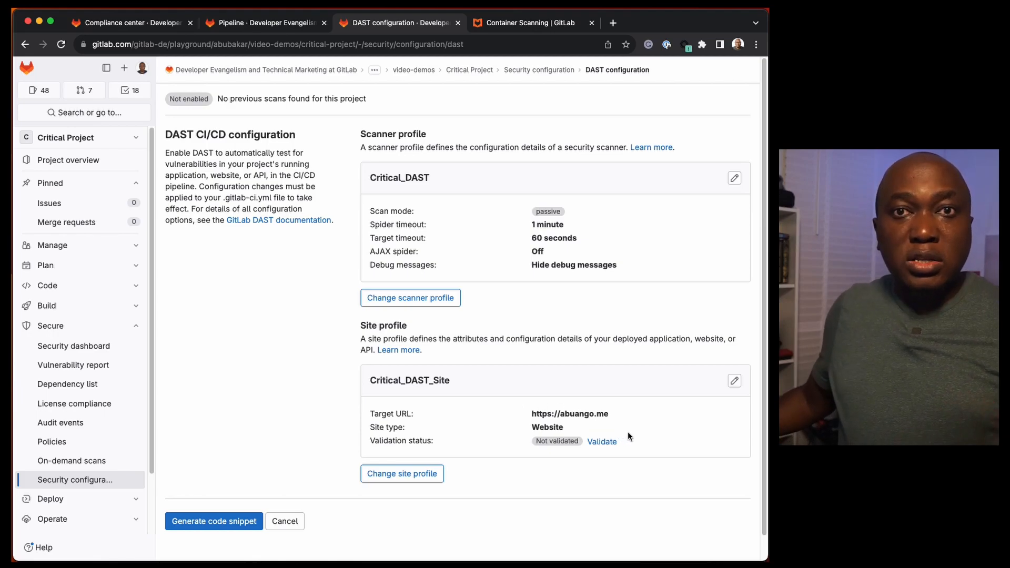
mouse_move(734, 178)
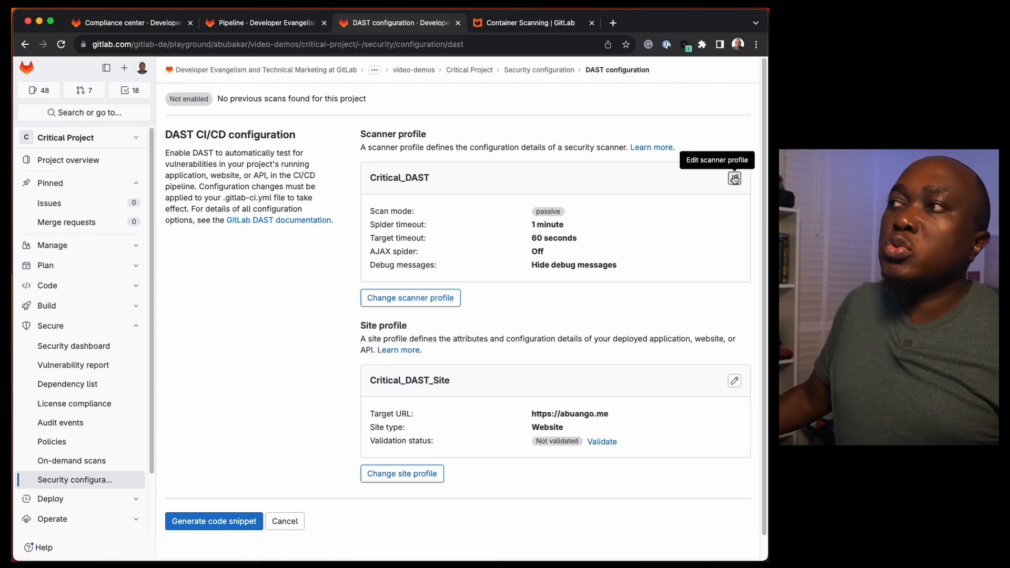
mouse_move(527, 208)
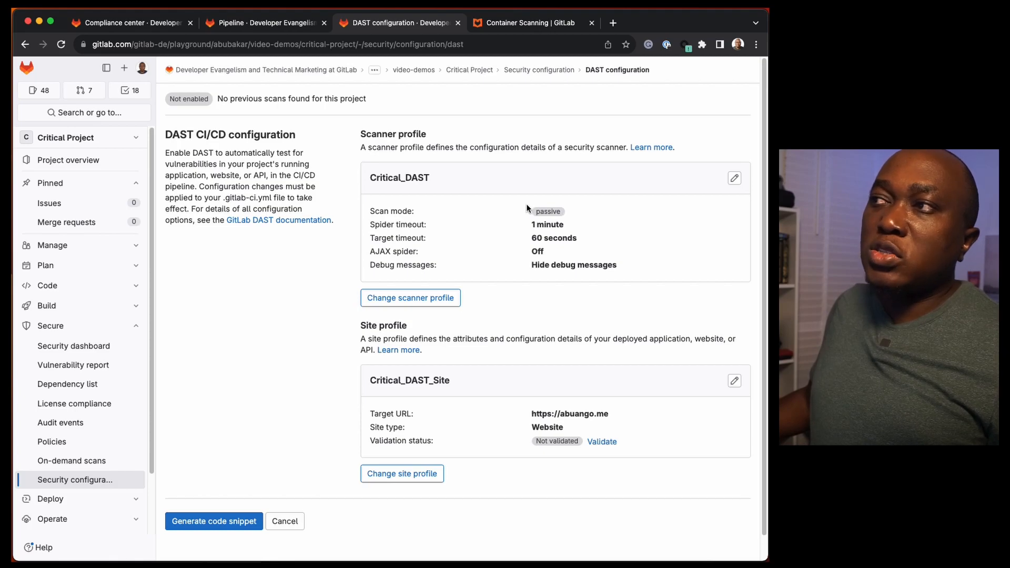
mouse_move(734, 178)
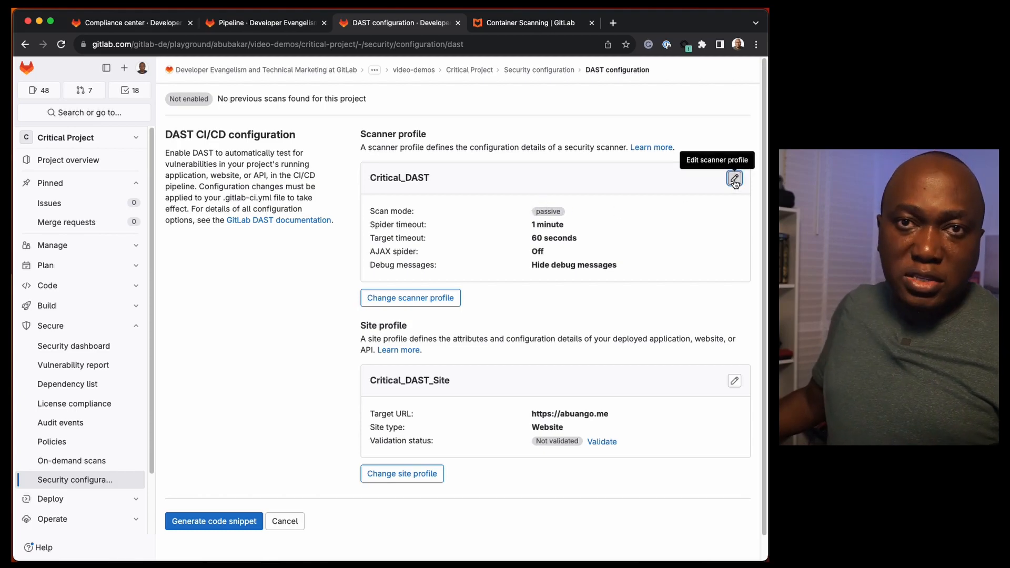
left_click(734, 177)
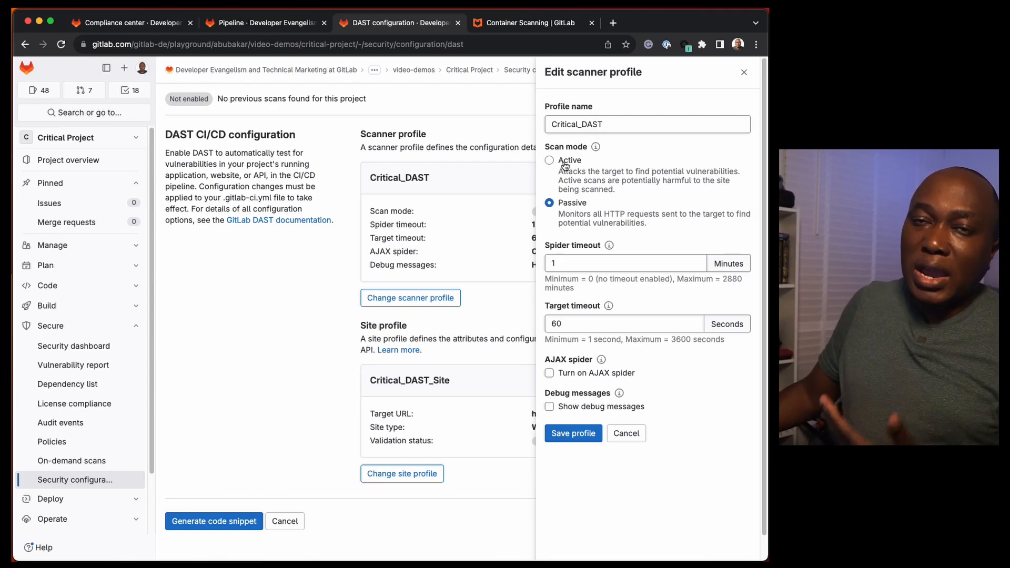
- Switch the scan mode to active and read the warning about unvalidated target sites
left_click(549, 160)
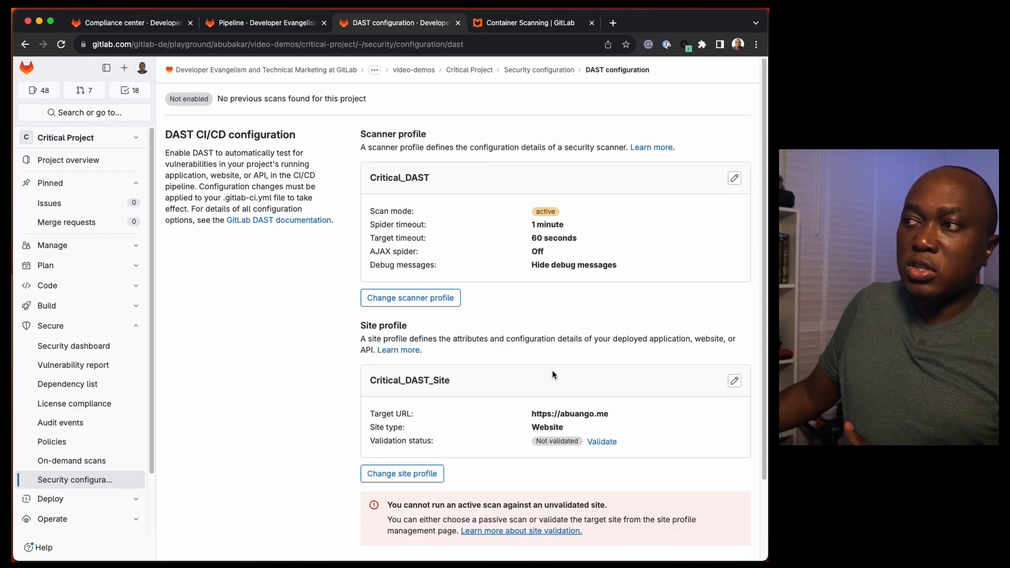
scroll("down", 3)
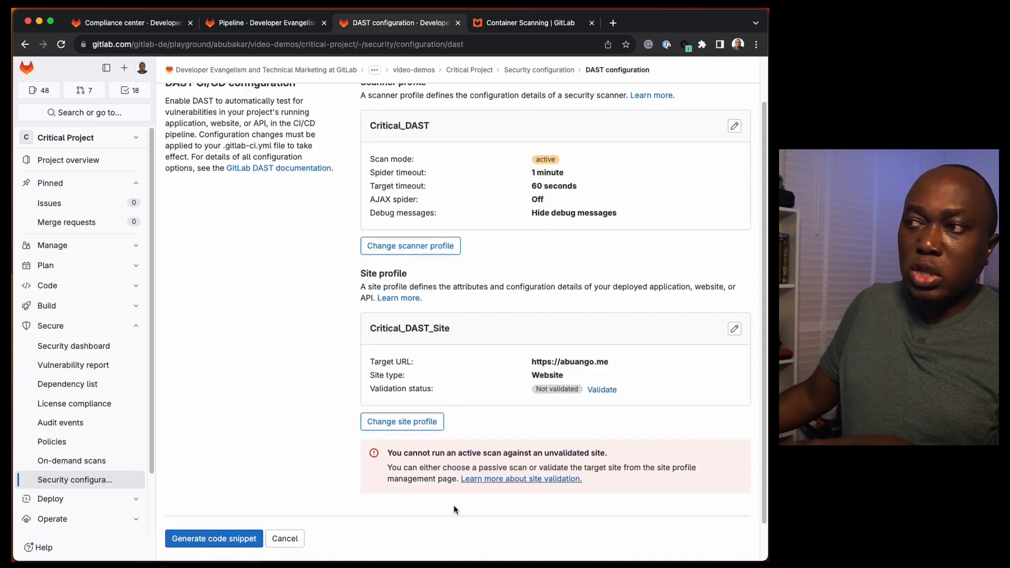
scroll("down", 3)
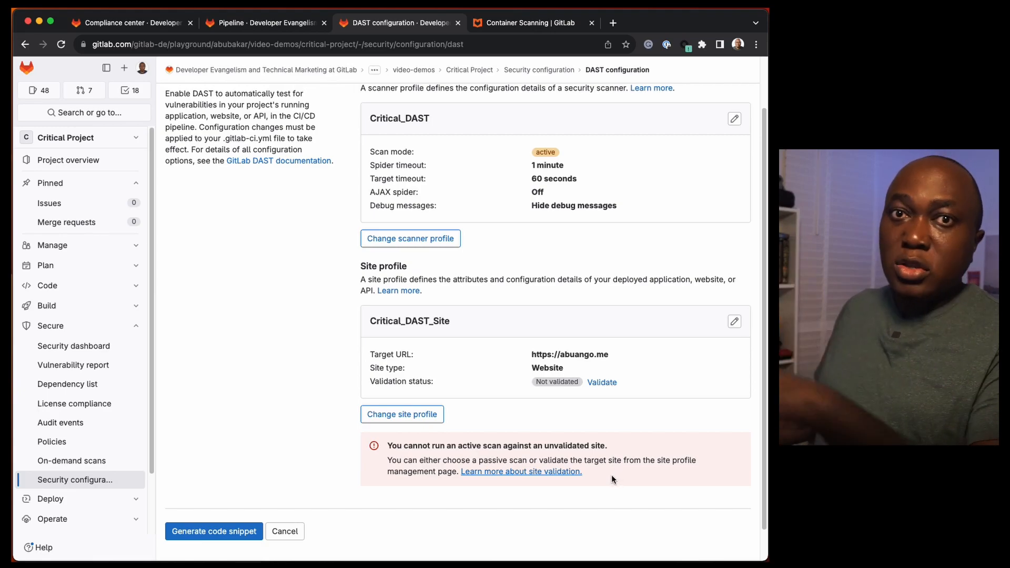
mouse_move(604, 456)
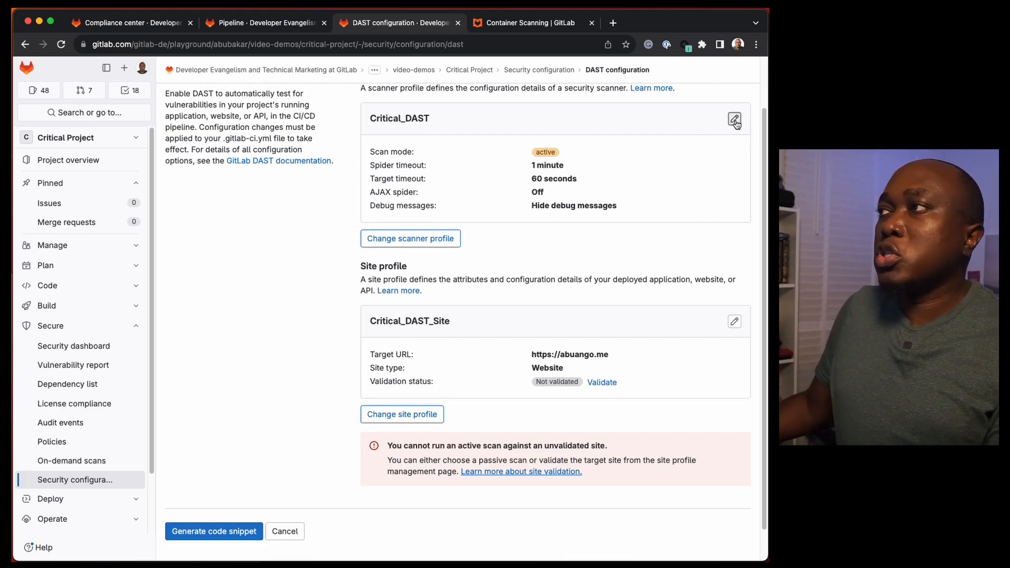
- Revert the scanner profile to passive, generate the DAST snippet and copy it into .gitlab-ci.yml
left_click(734, 118)
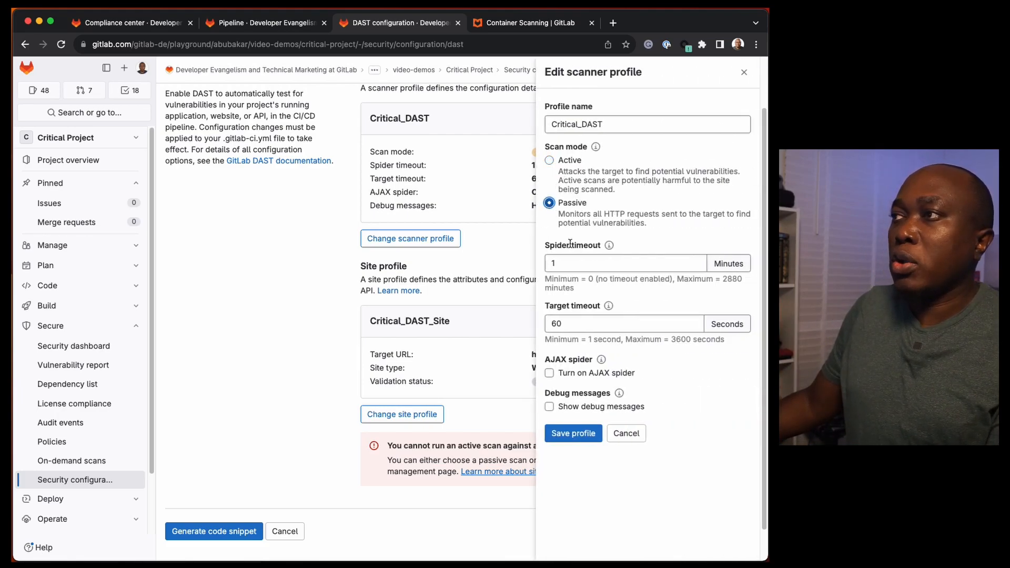
left_click(626, 433)
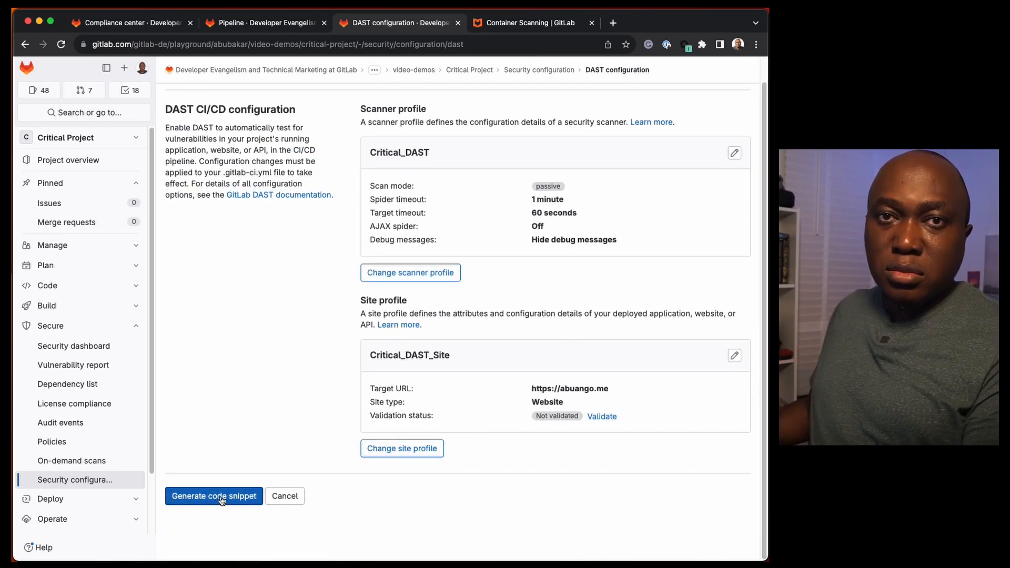
left_click(214, 496)
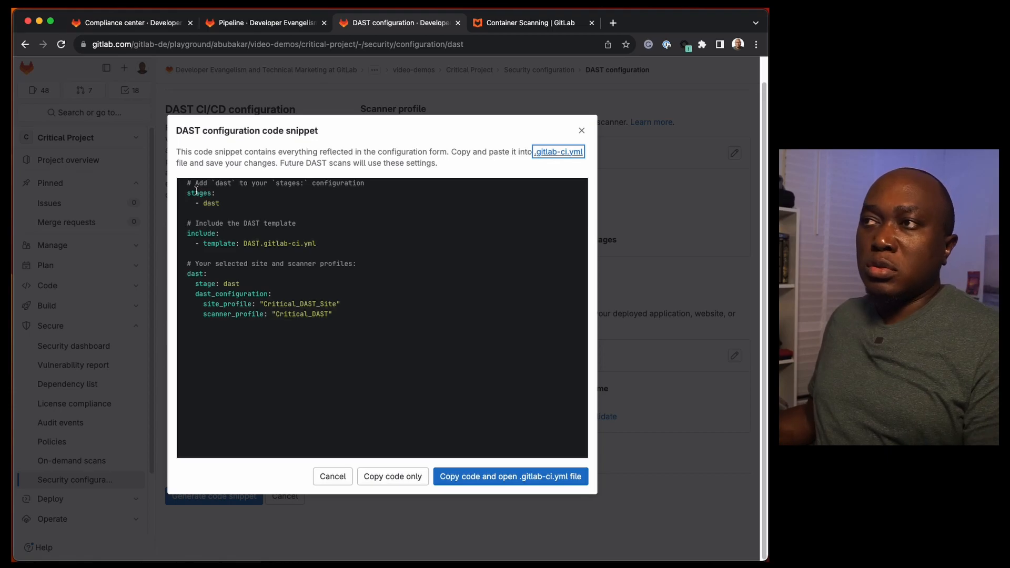
mouse_move(532, 483)
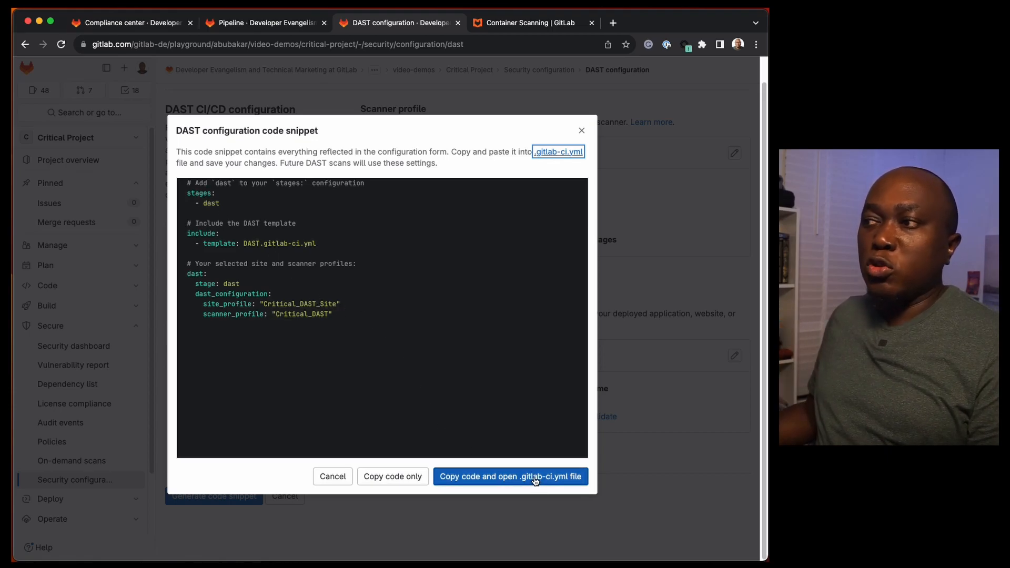
mouse_move(387, 483)
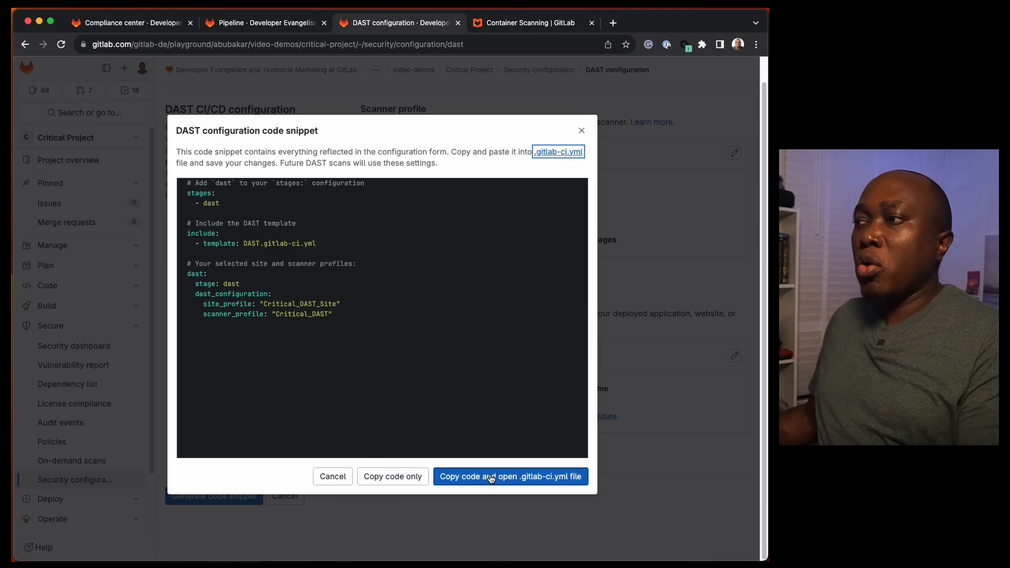
left_click(511, 476)
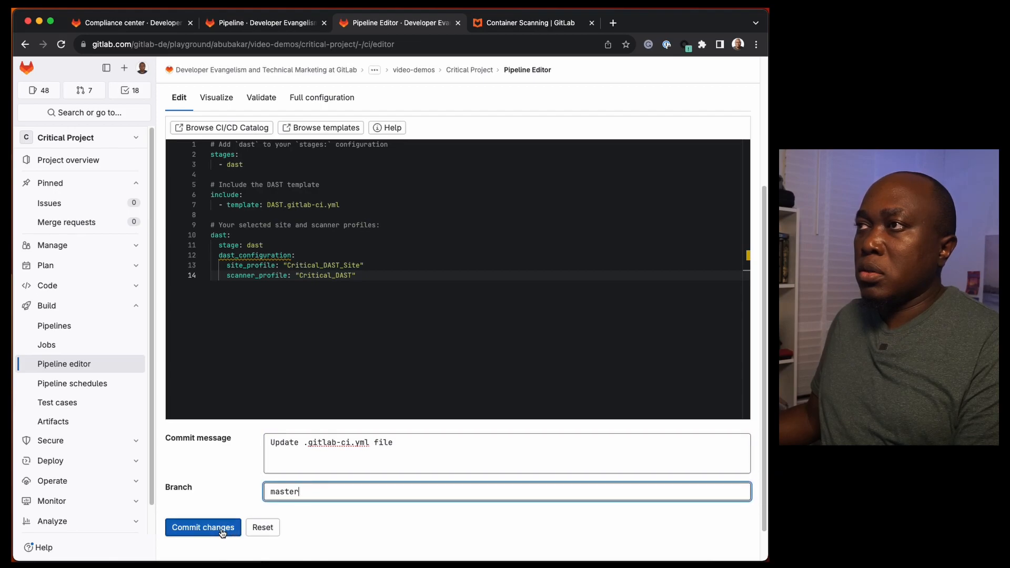
- Commit the DAST job to master so a new pipeline with a dast stage starts running
left_click(202, 527)
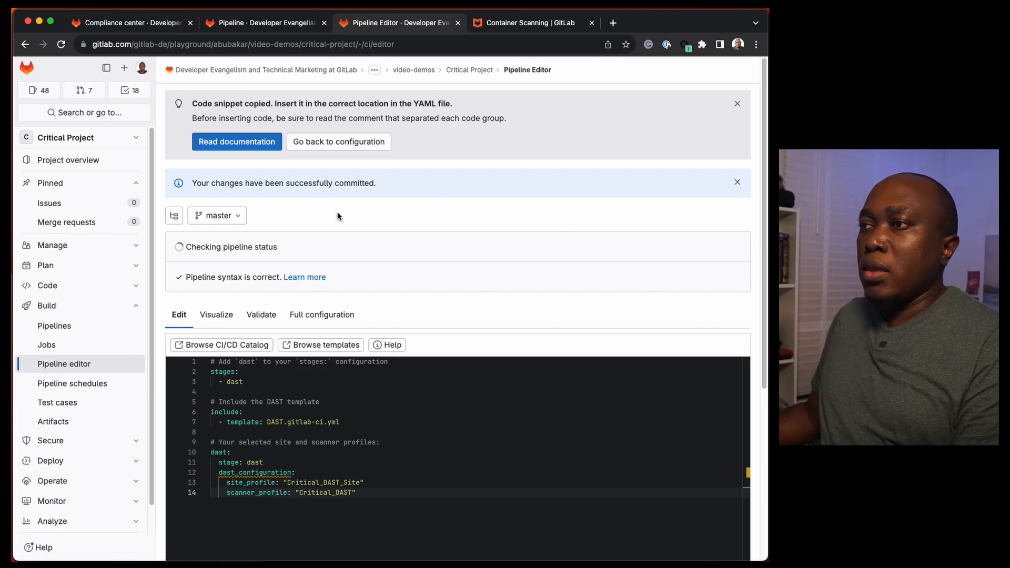
mouse_move(356, 225)
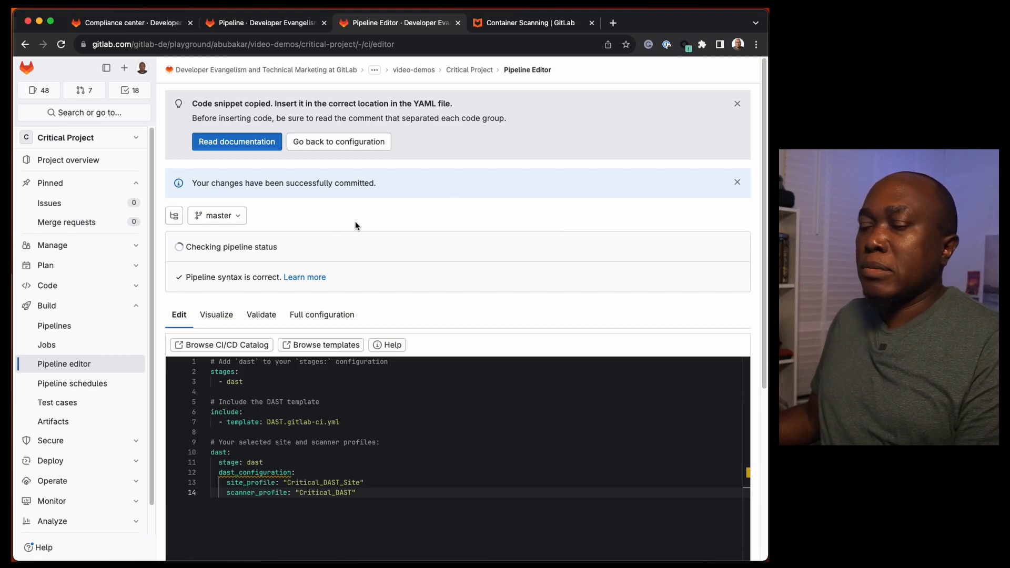
mouse_move(69, 336)
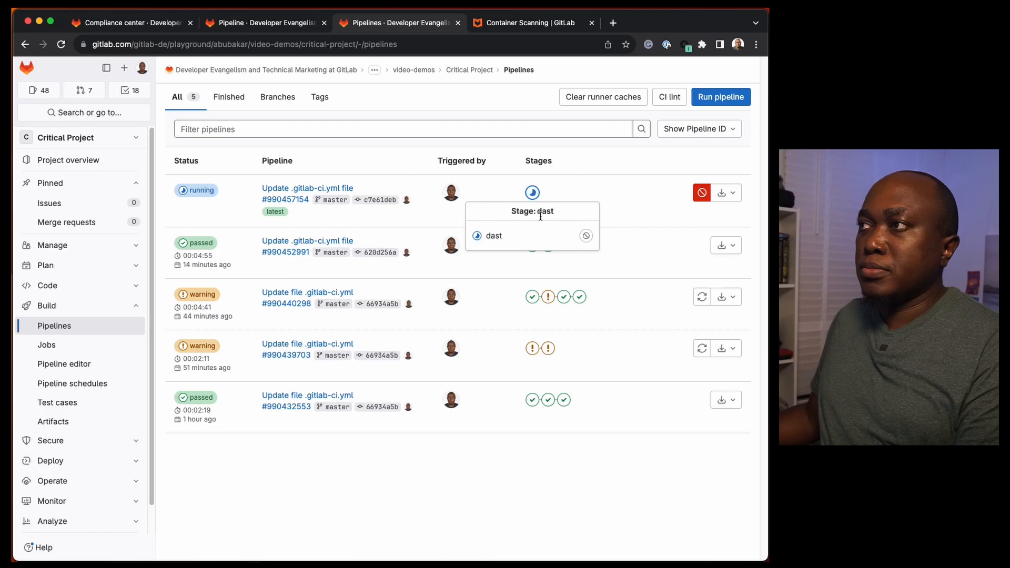
mouse_move(503, 236)
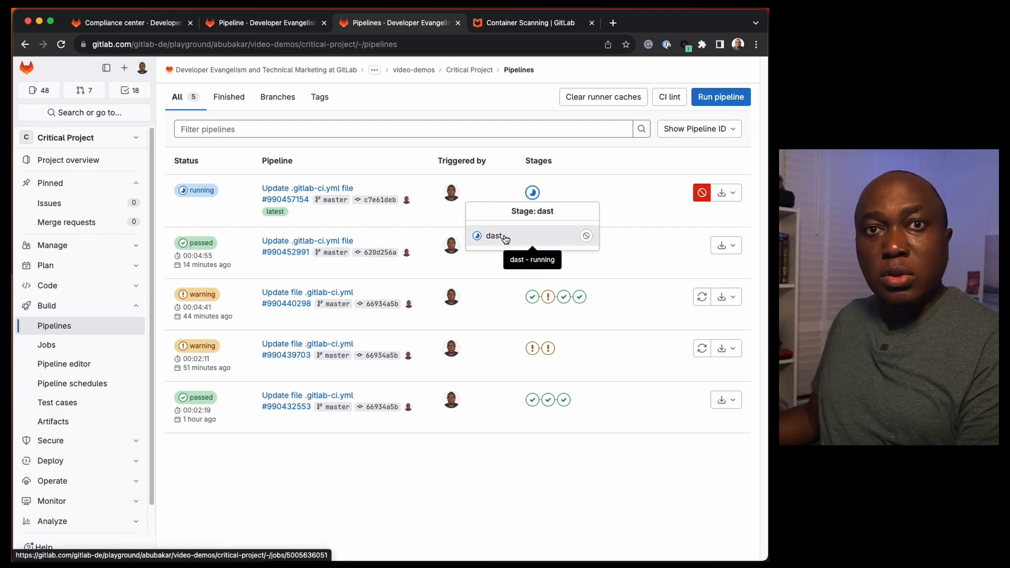
- View the dast job's log as it runs DAST v4.0.7 and passes in 1 minute 5 seconds
left_click(495, 236)
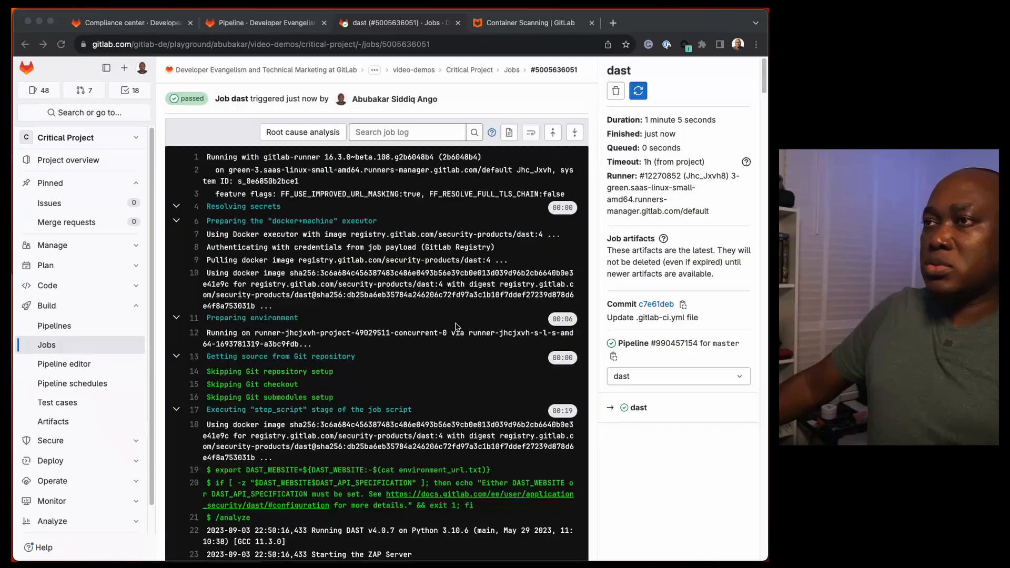
- Read the dast job log down to its SUMMARY line: 48 passed, 0 warnings, 12 skipped
scroll("down", 3)
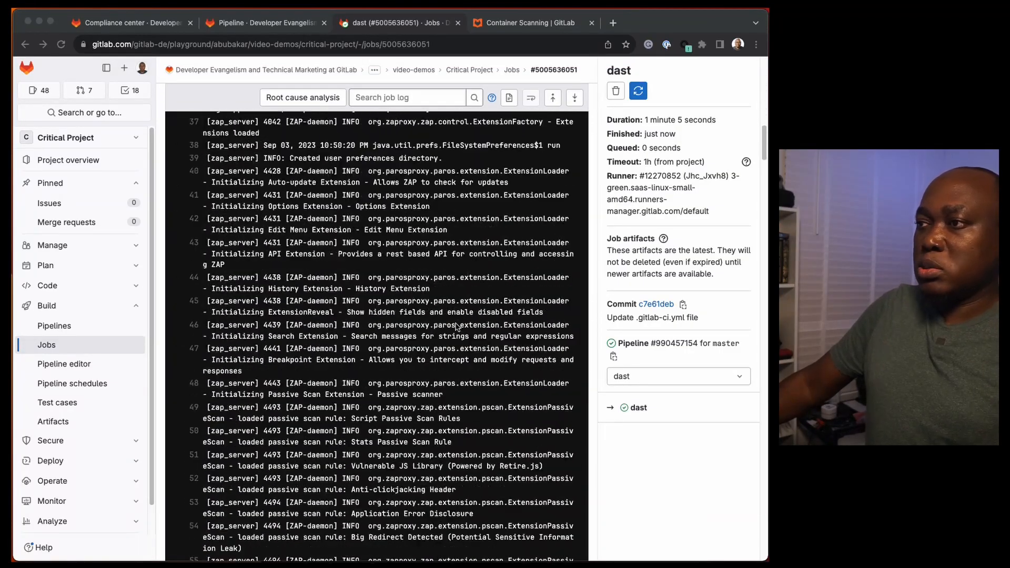
scroll("down", 3)
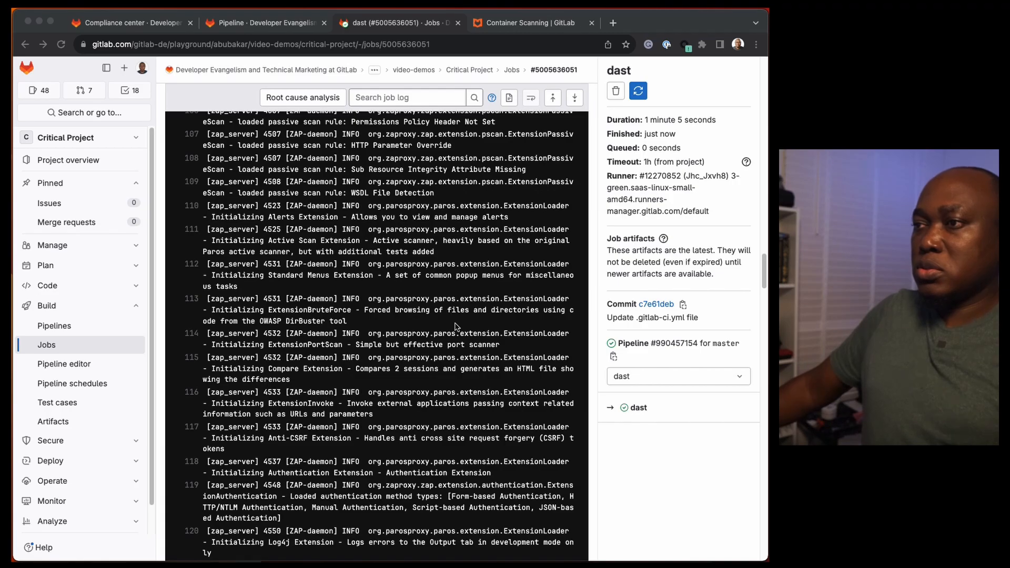
scroll("down", 3)
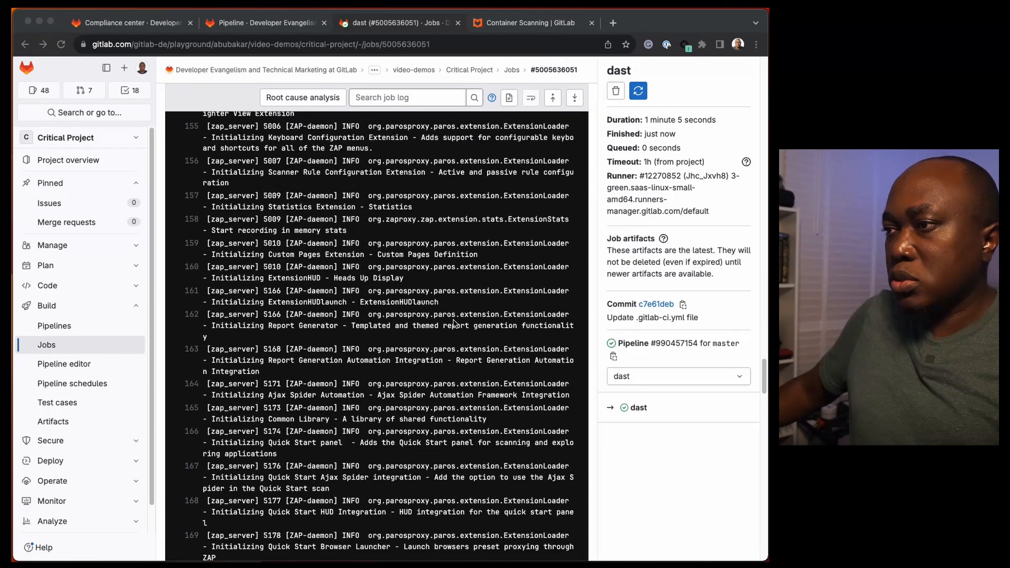
scroll("down", 3)
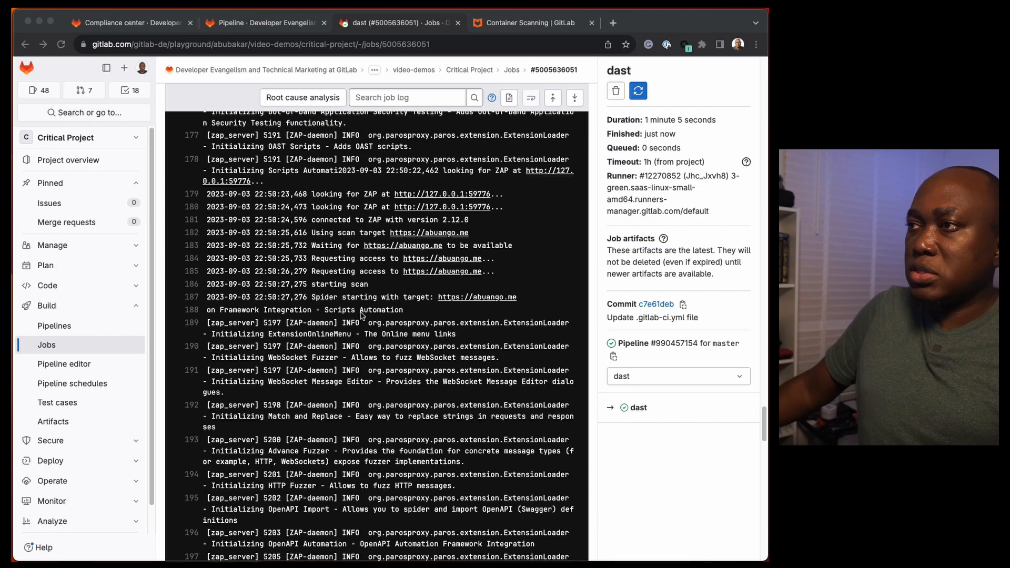
scroll("down", 3)
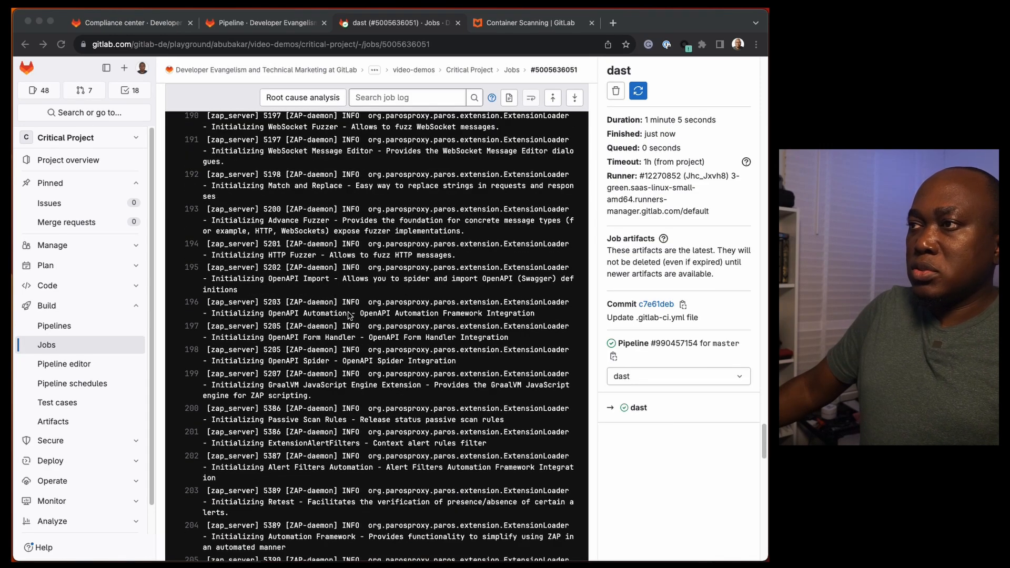
scroll("down", 3)
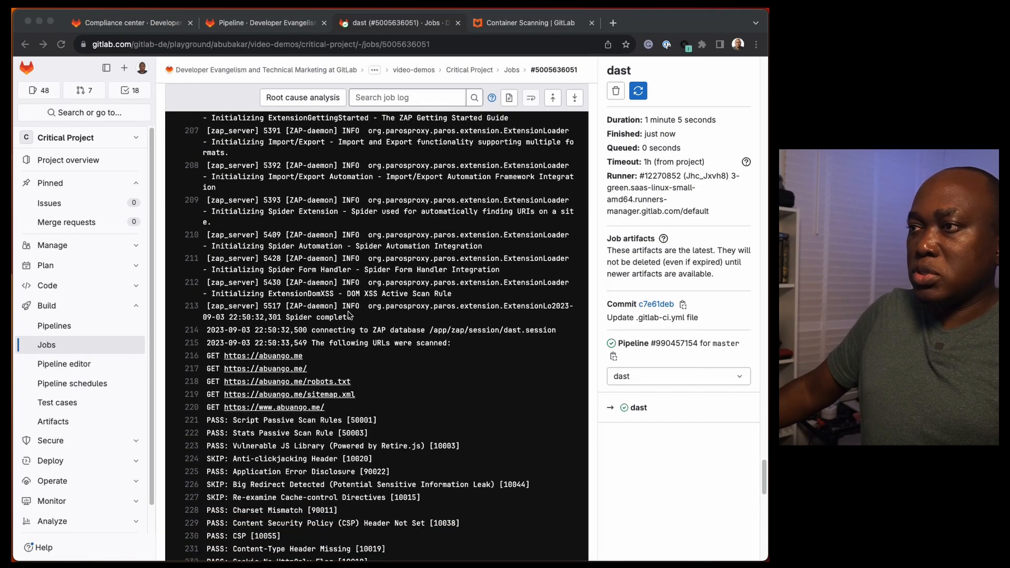
scroll("down", 3)
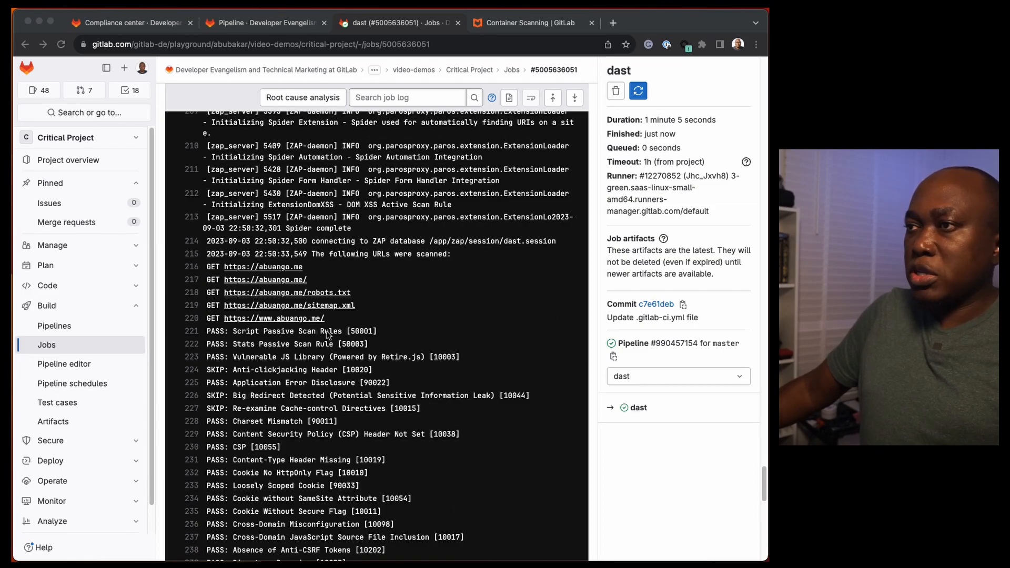
scroll("down", 3)
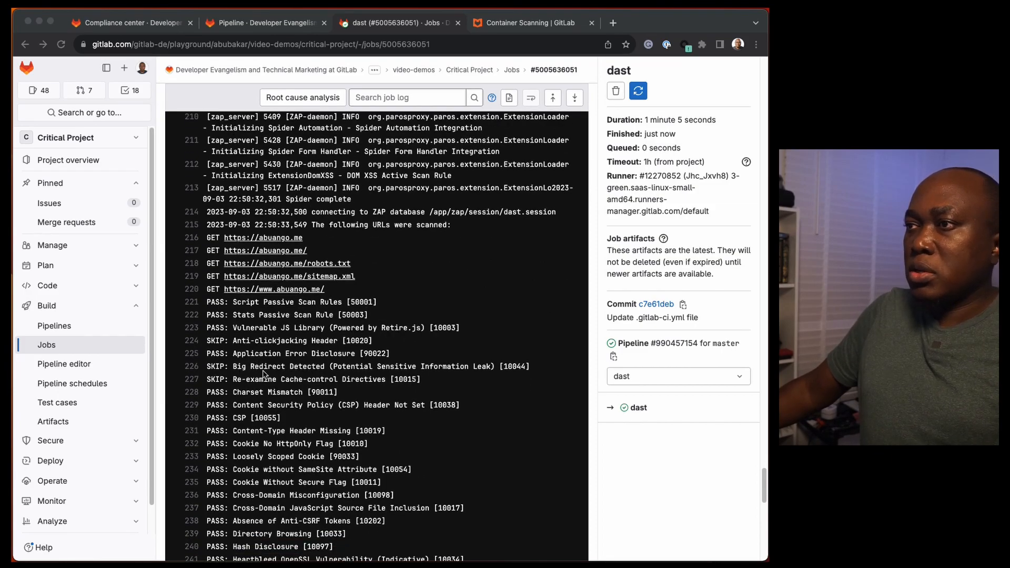
scroll("down", 3)
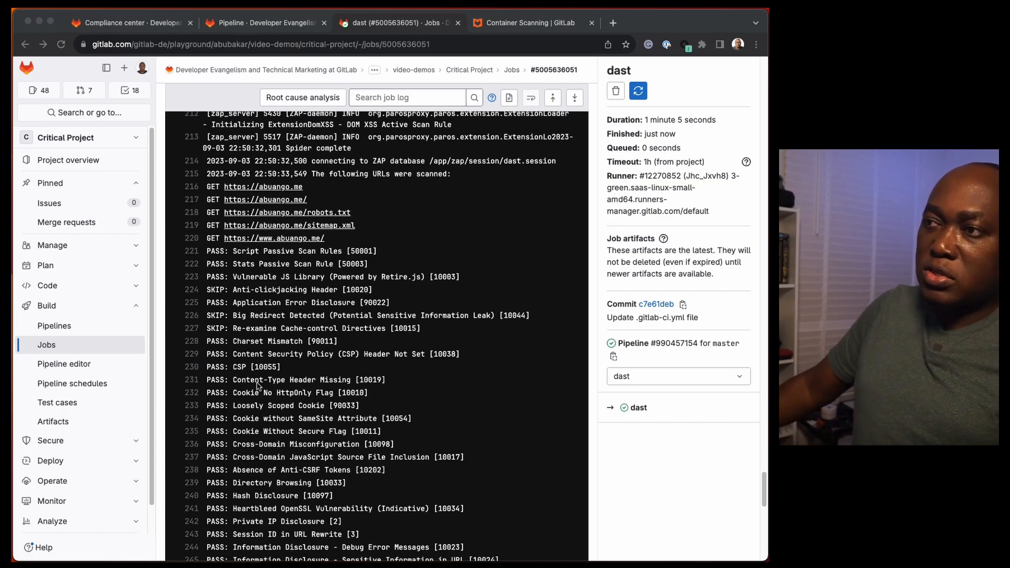
scroll("down", 3)
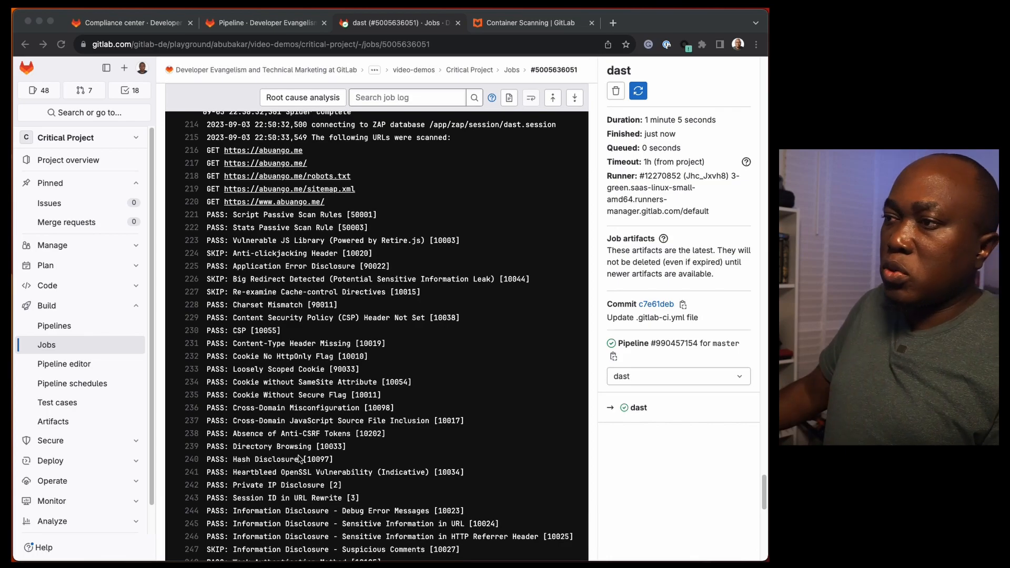
scroll("down", 3)
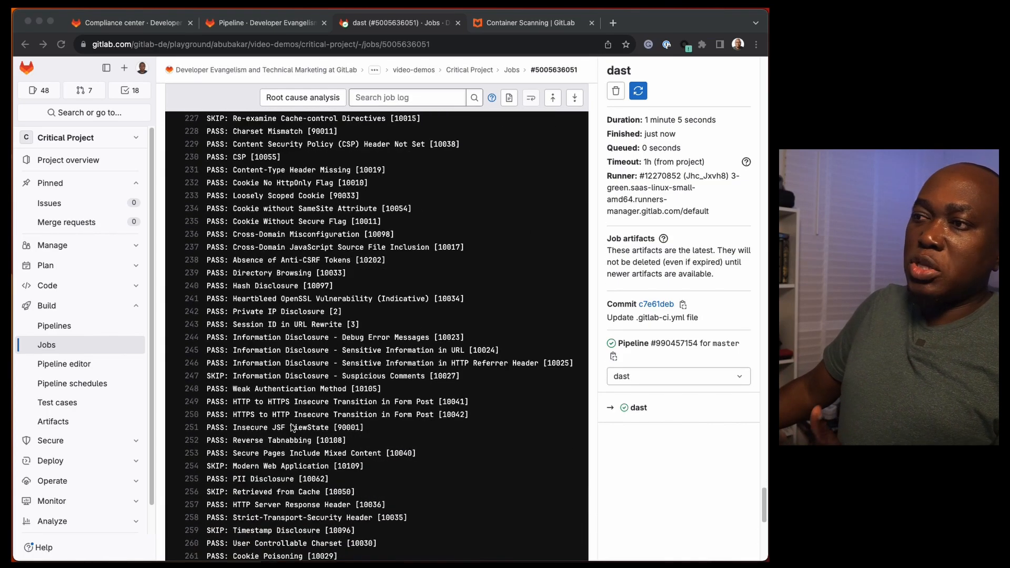
scroll("down", 3)
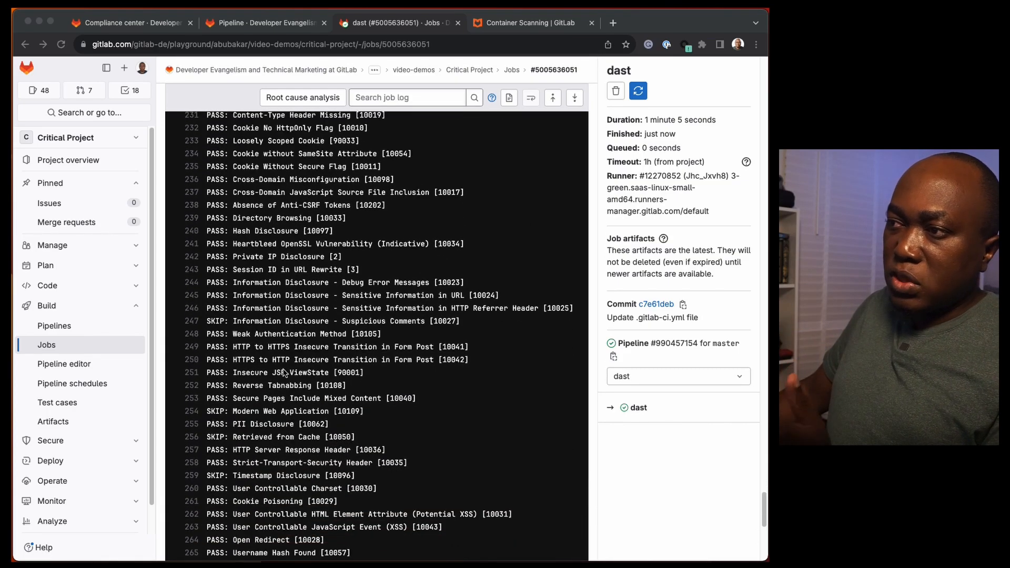
scroll("down", 3)
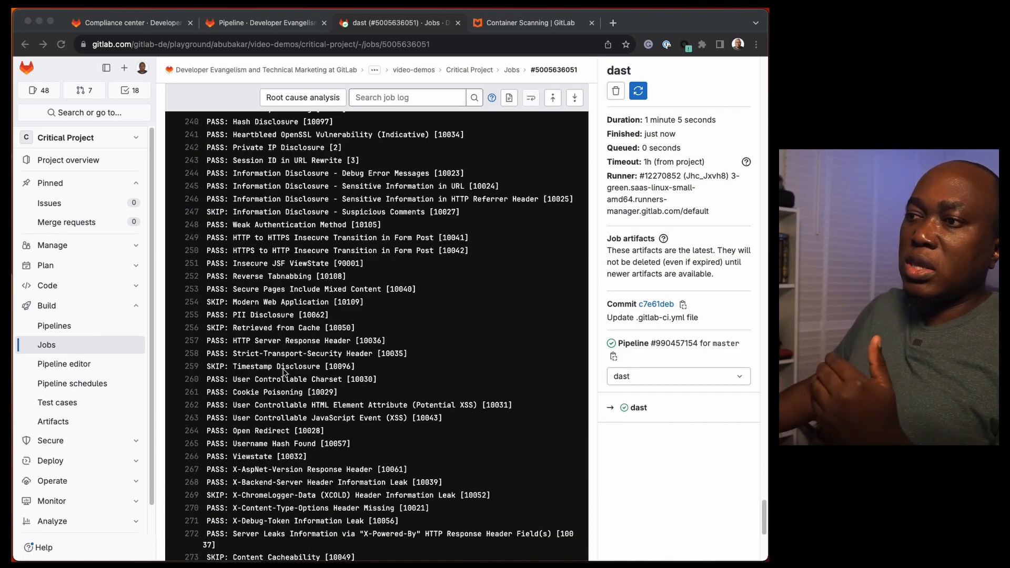
scroll("down", 3)
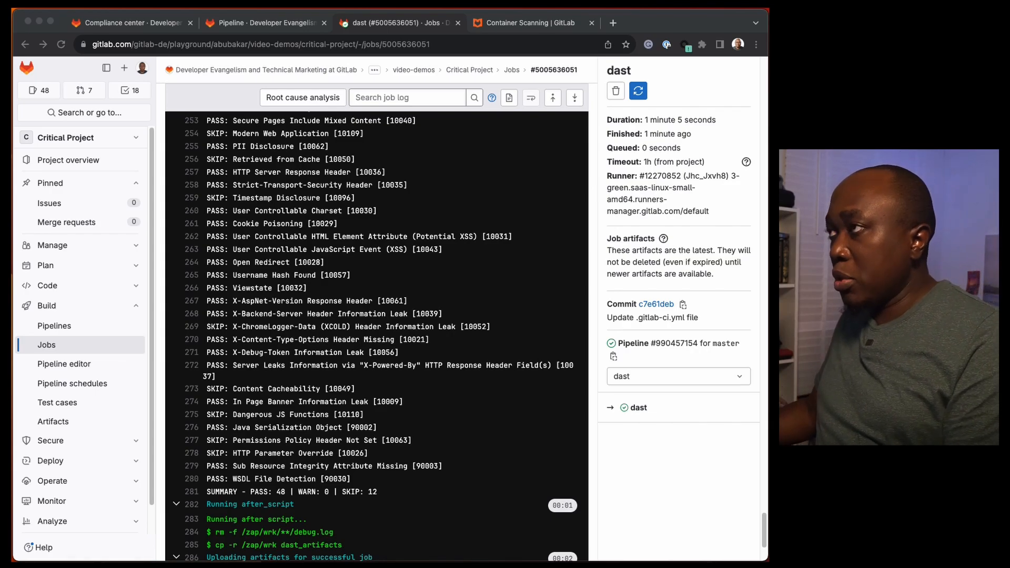
- Switch to the GitLab DAST documentation page in another tab
left_click(712, 23)
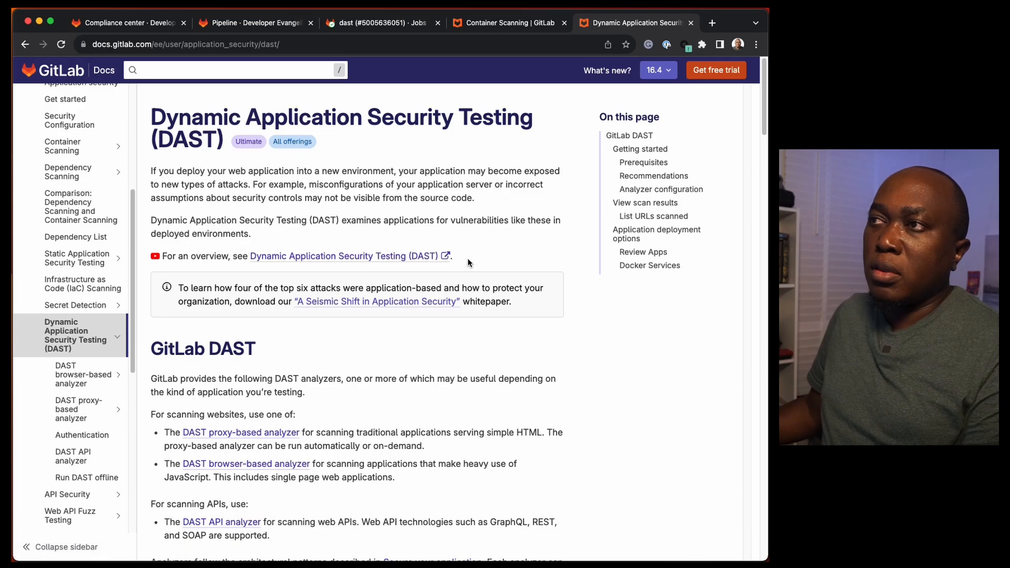
- Read the DAST docs page from its overview down to the Docker Services deployment example
scroll("down", 3)
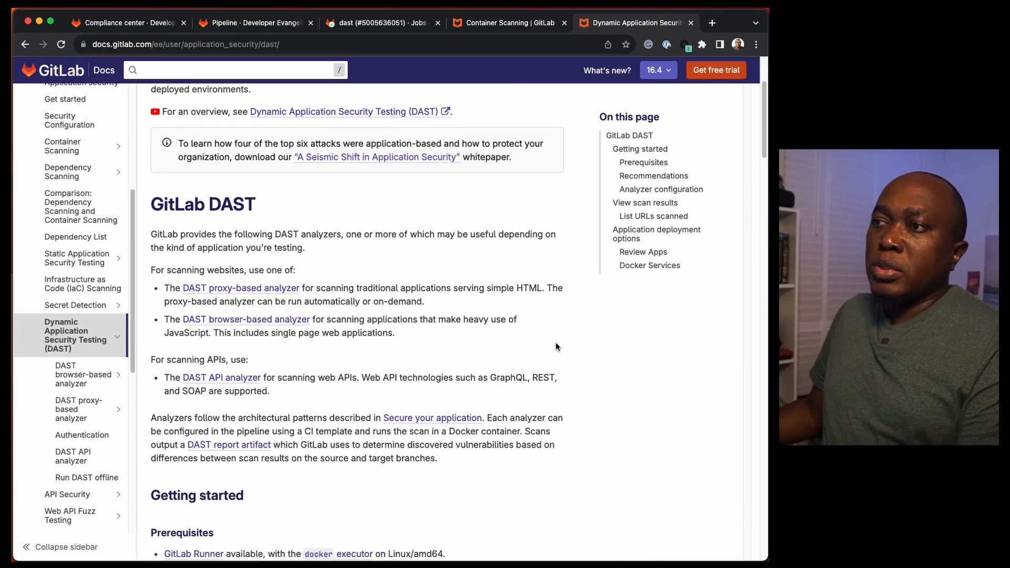
scroll("down", 3)
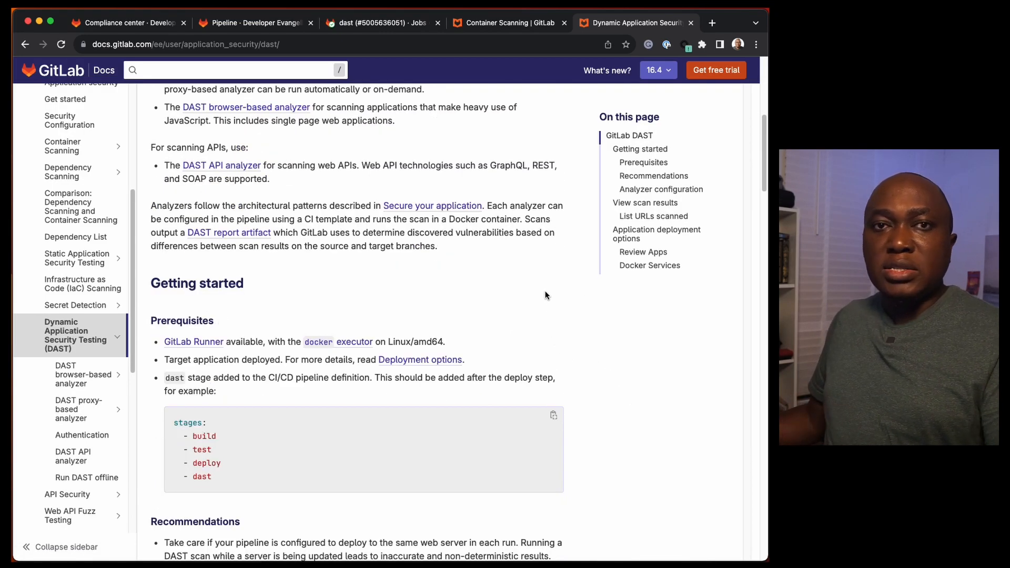
scroll("down", 3)
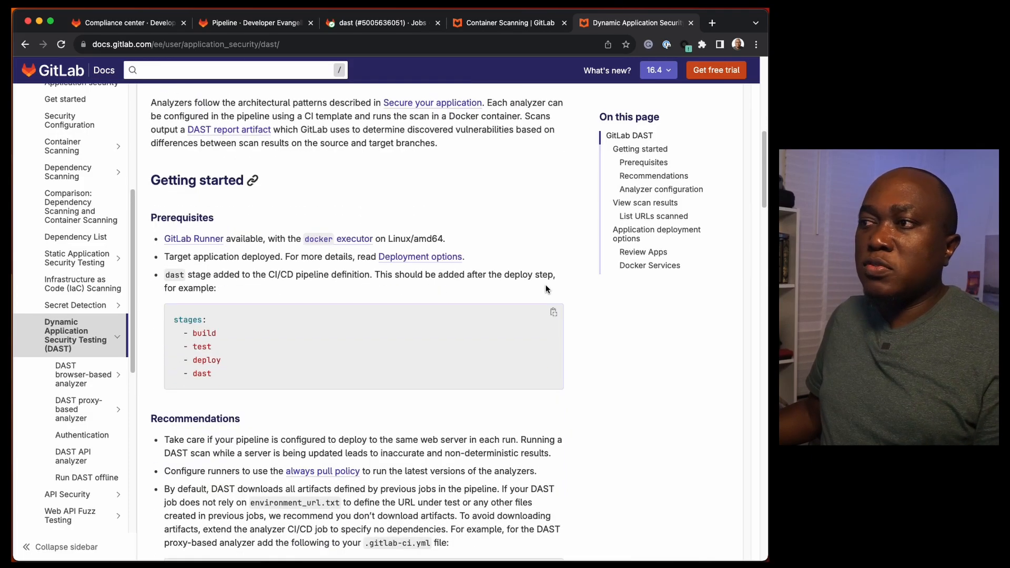
scroll("down", 3)
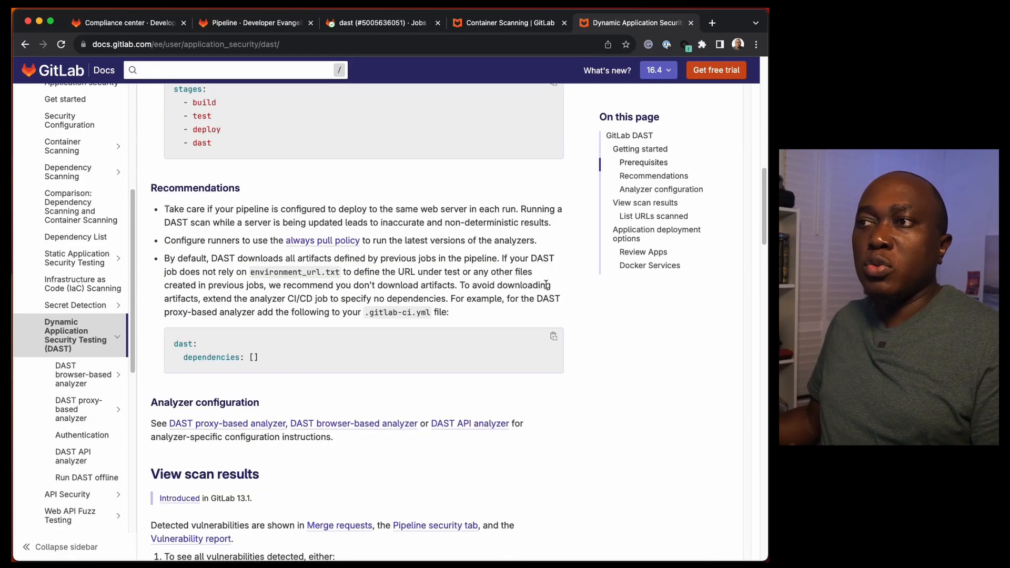
scroll("down", 3)
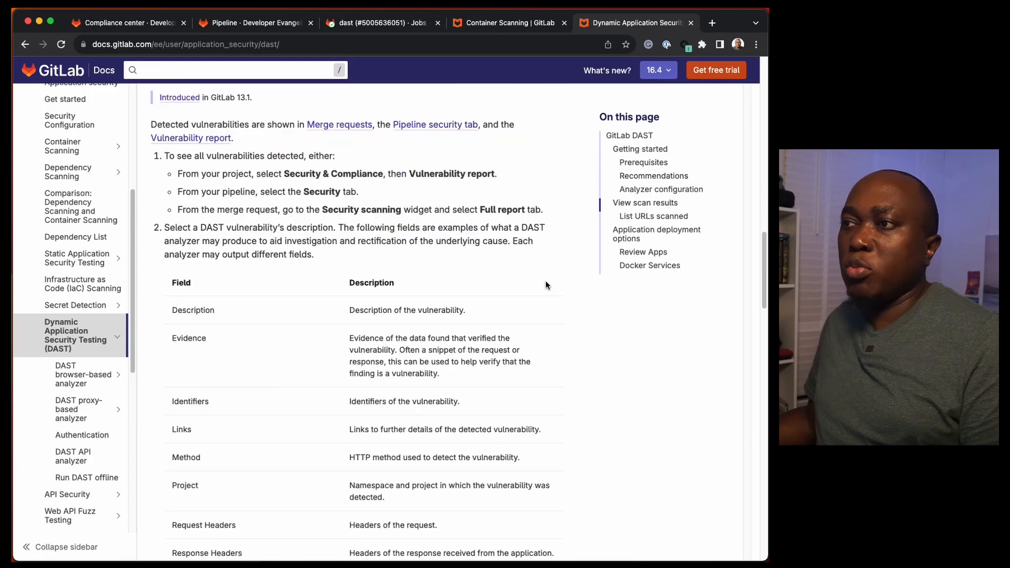
scroll("down", 3)
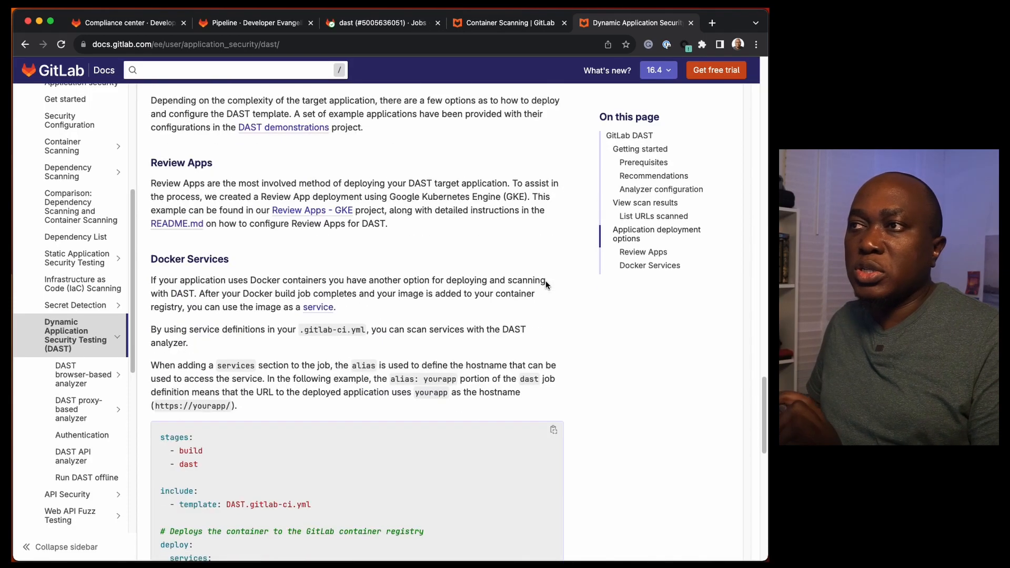
scroll("down", 3)
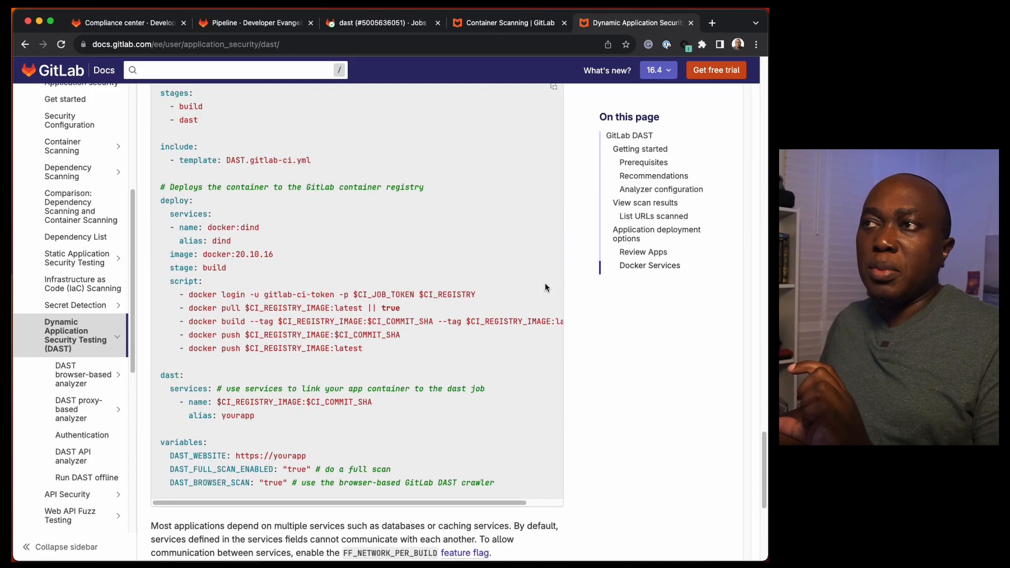
scroll("down", 3)
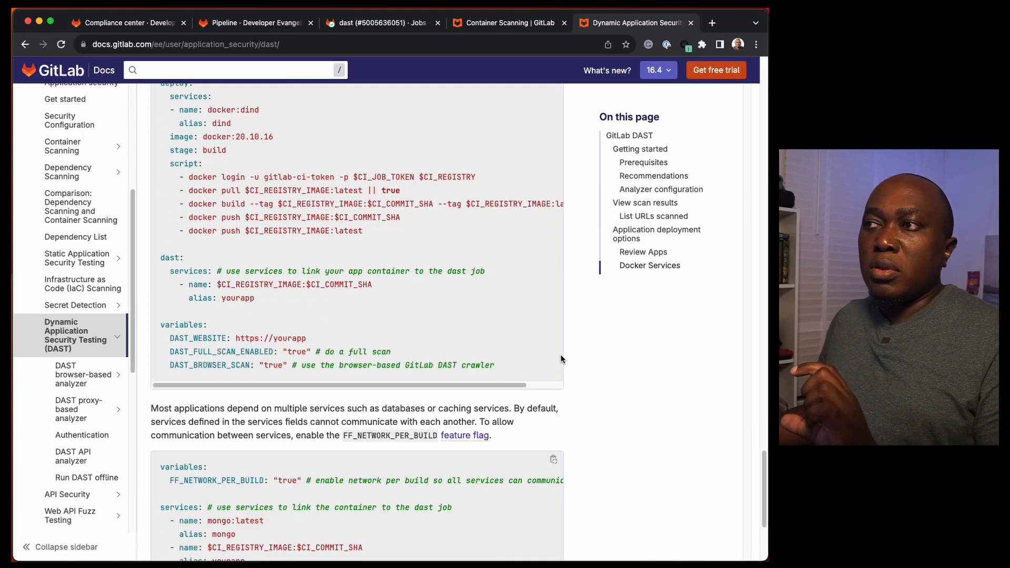
scroll("down", 3)
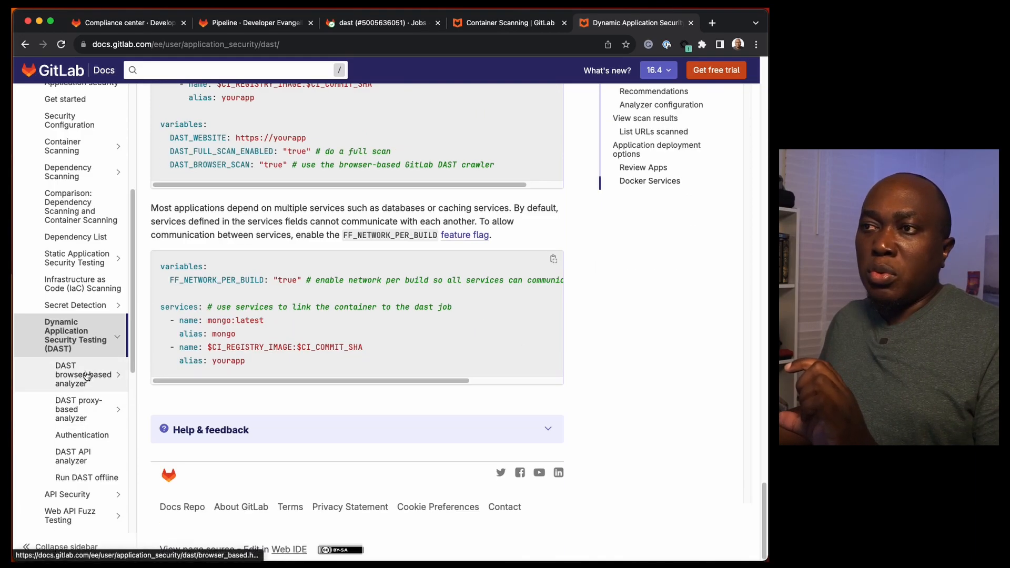
- Read the DAST browser-based analyzer page down to its CI/CD job example with DAST_BROWSER_SCAN: "true"
left_click(82, 374)
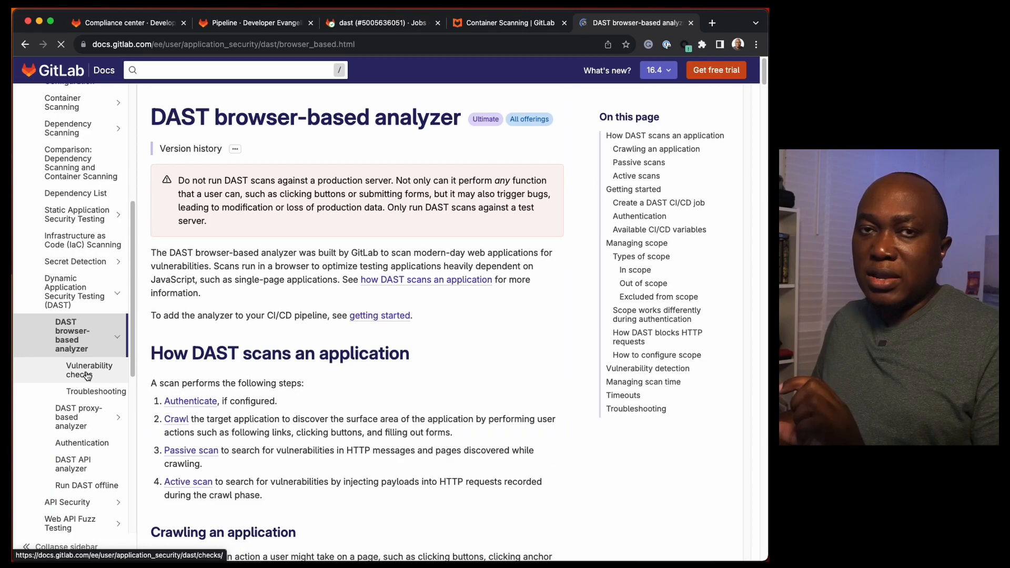
scroll("down", 3)
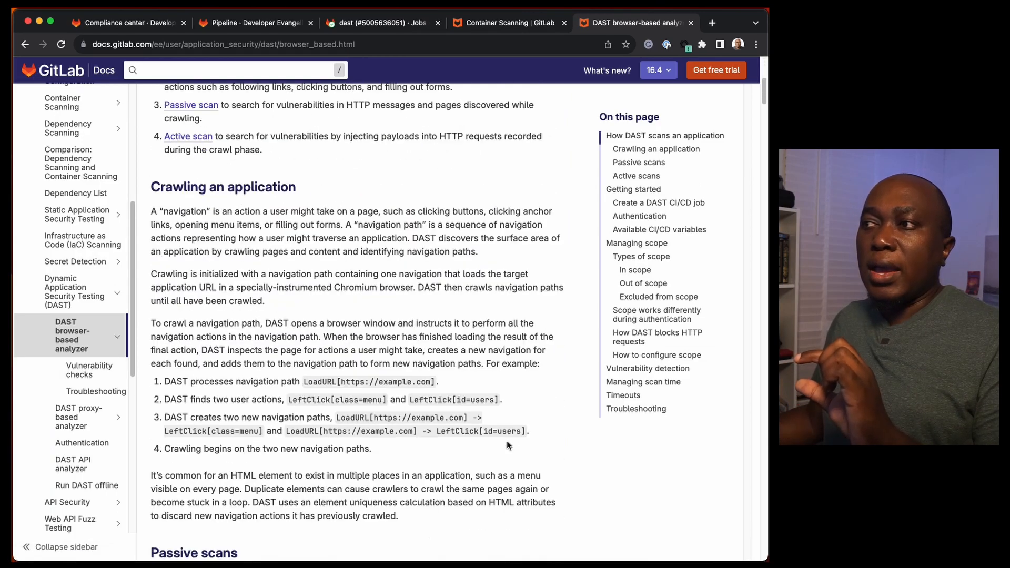
scroll("down", 3)
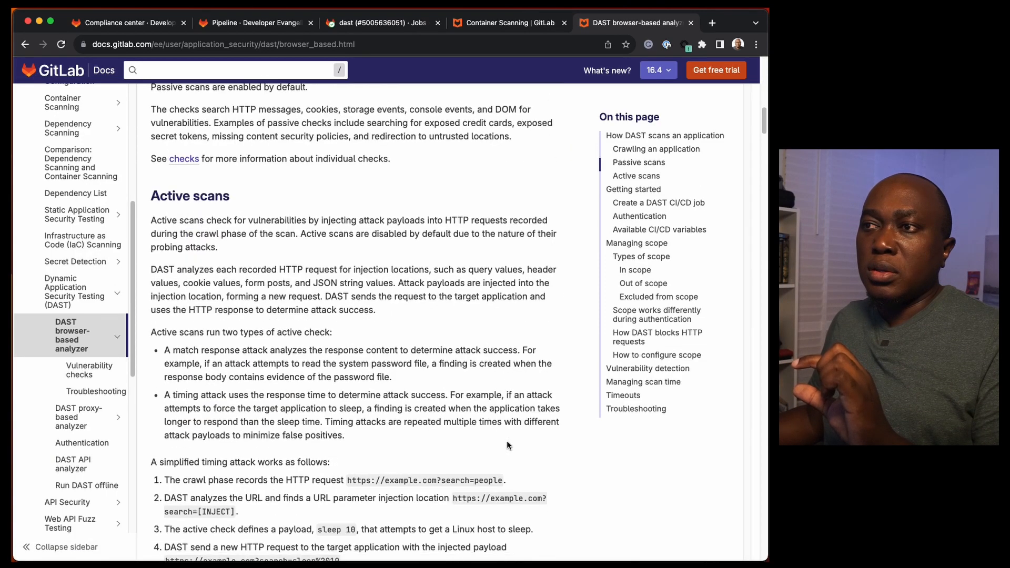
scroll("down", 3)
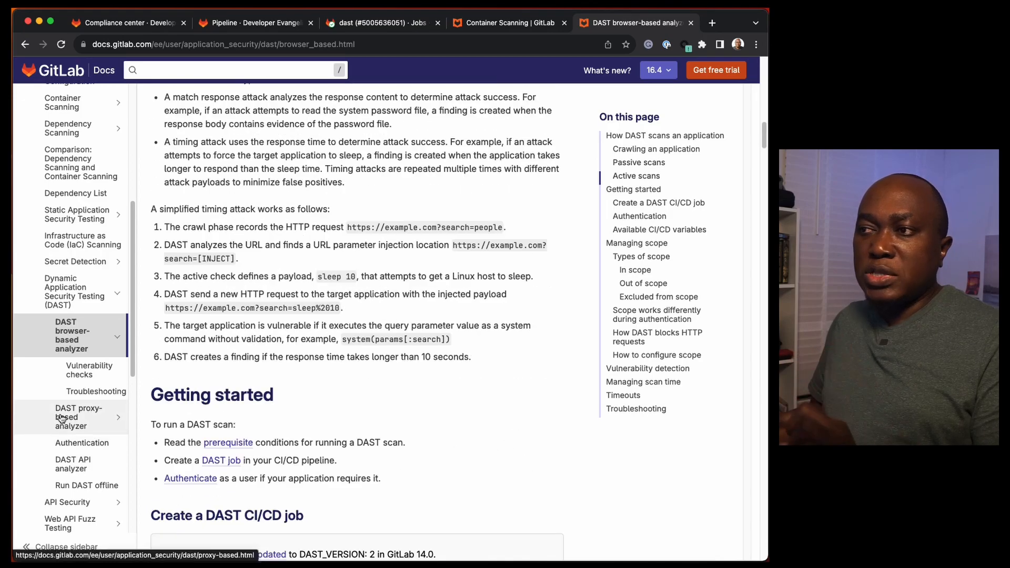
mouse_move(419, 403)
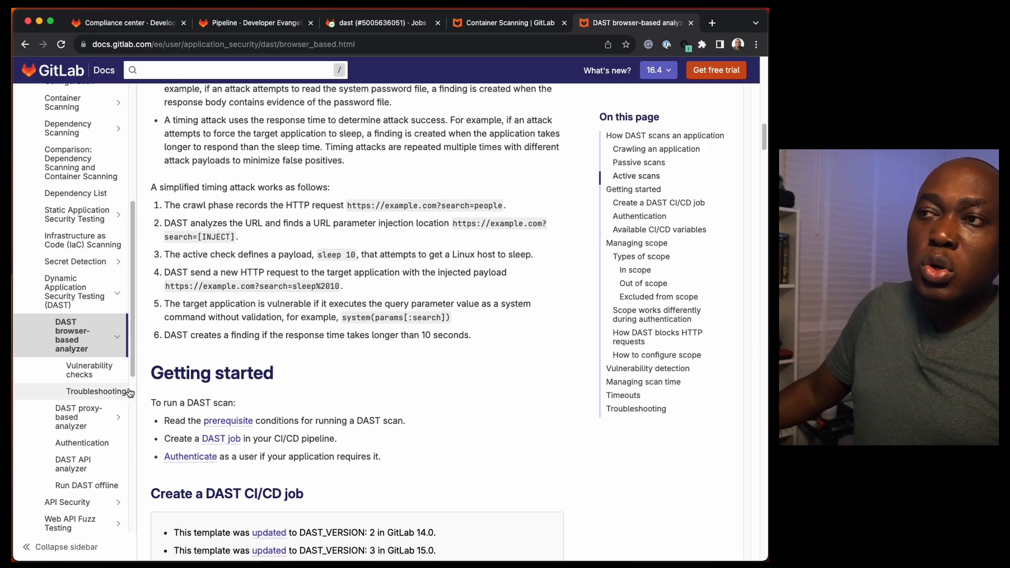
scroll("down", 3)
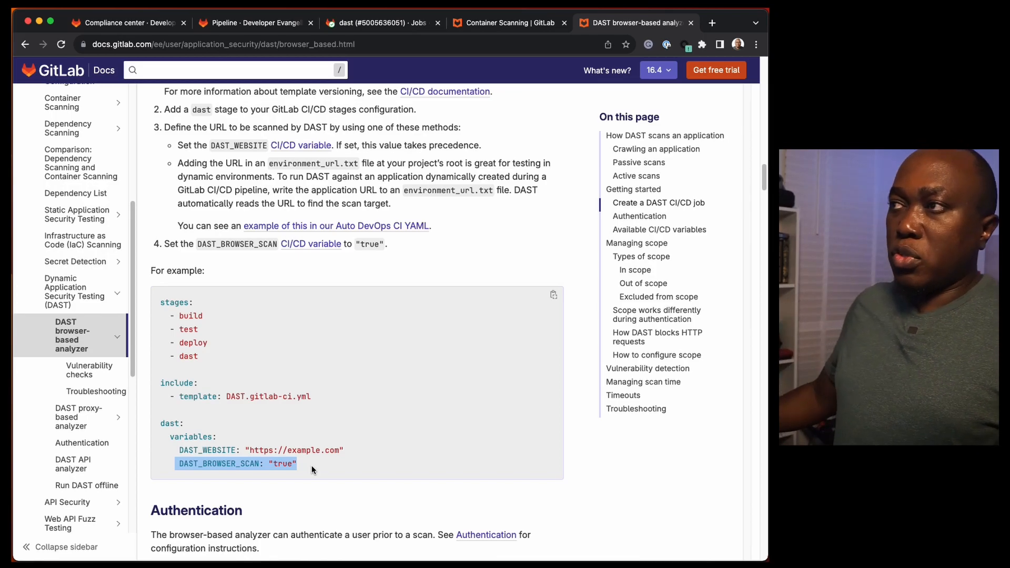
mouse_move(497, 259)
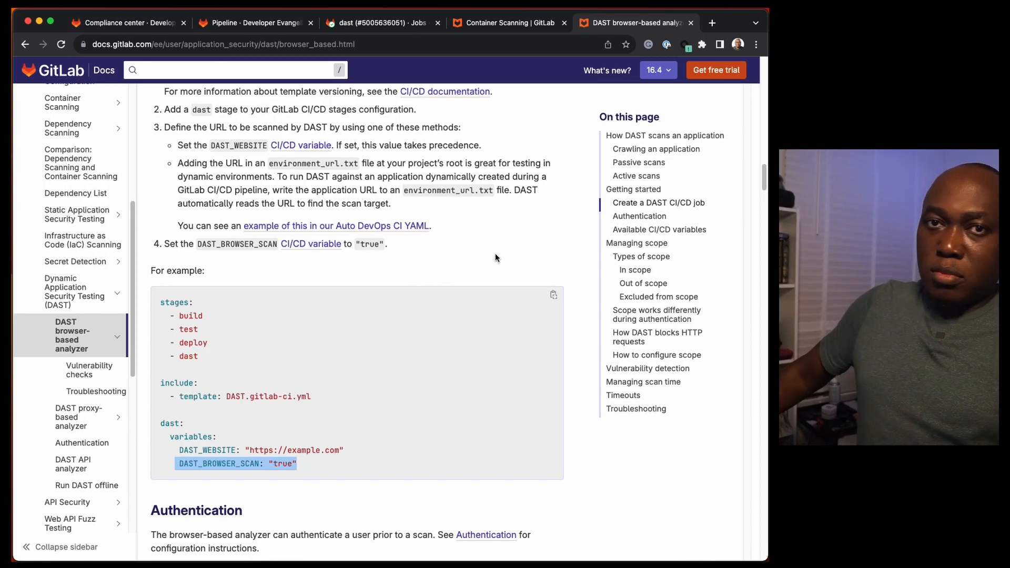